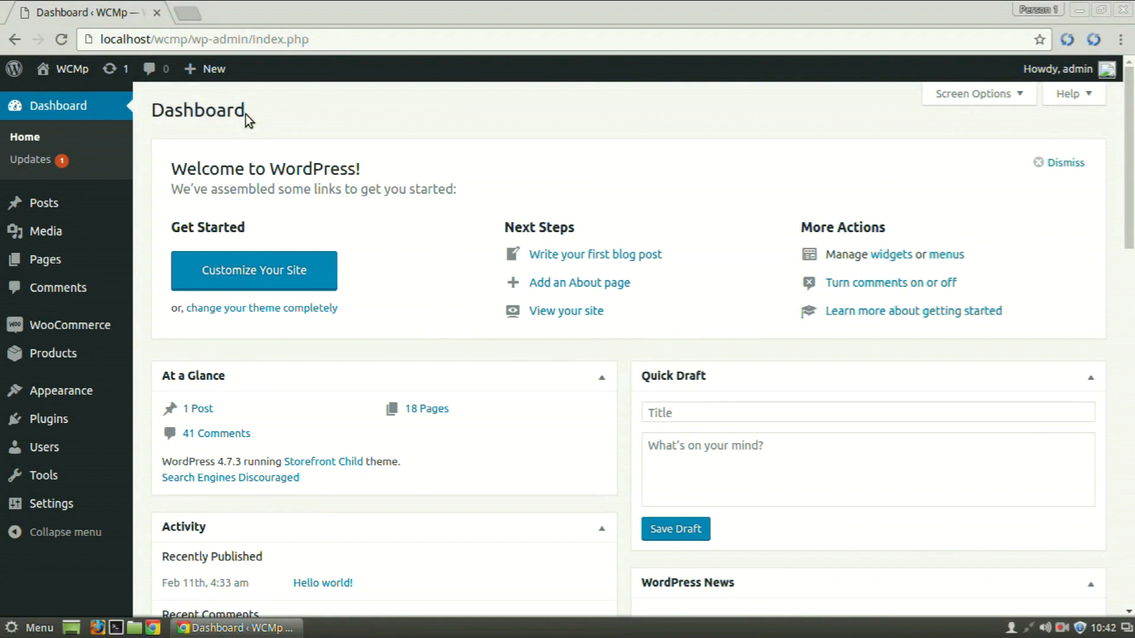
mouse_move(167, 281)
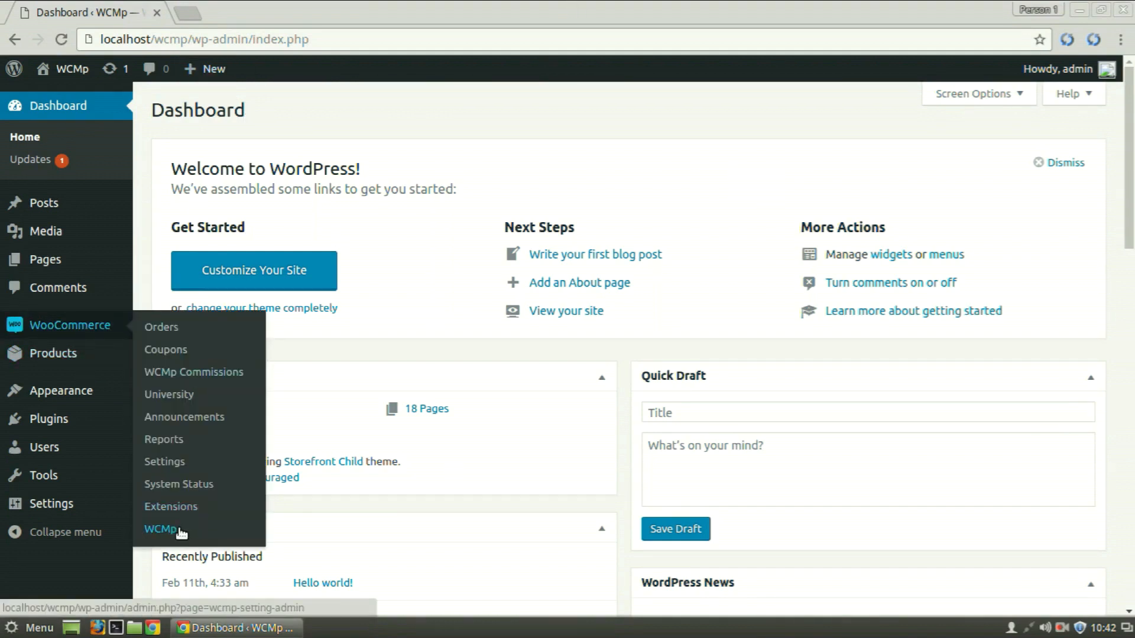
Step: Go to the WCMp plugin settings and its Payment section
left_click(160, 530)
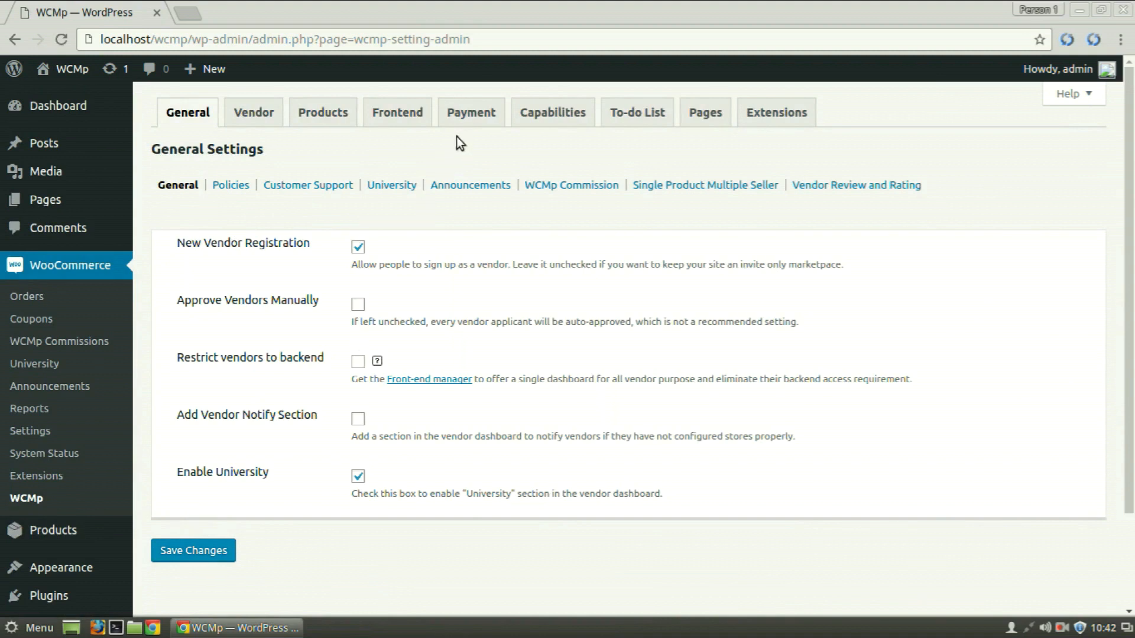
left_click(470, 112)
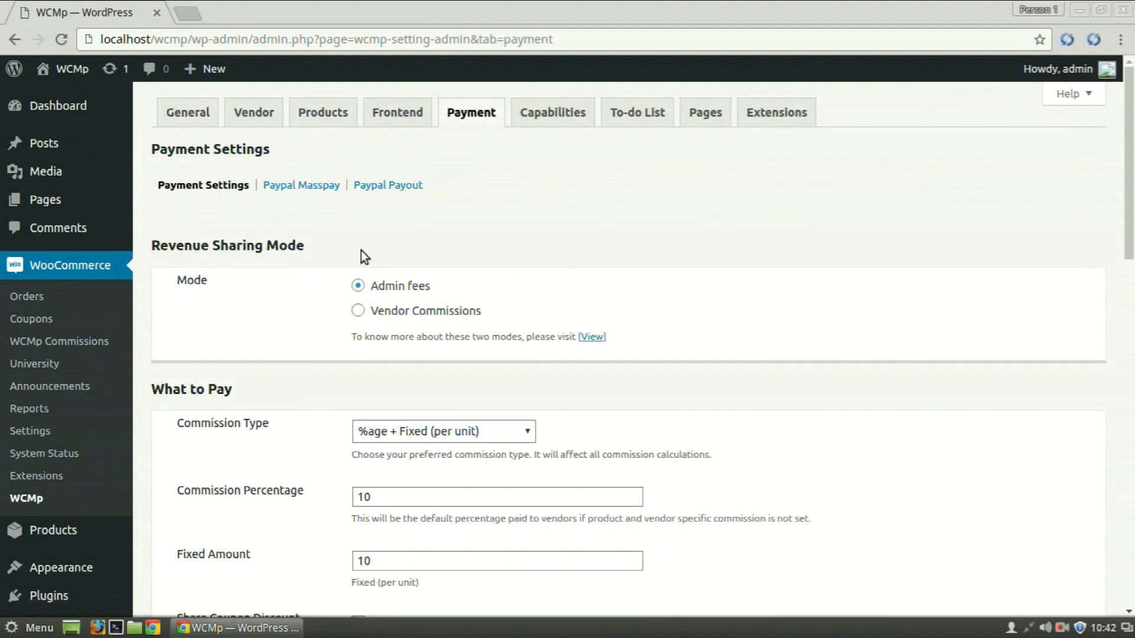
mouse_move(574, 440)
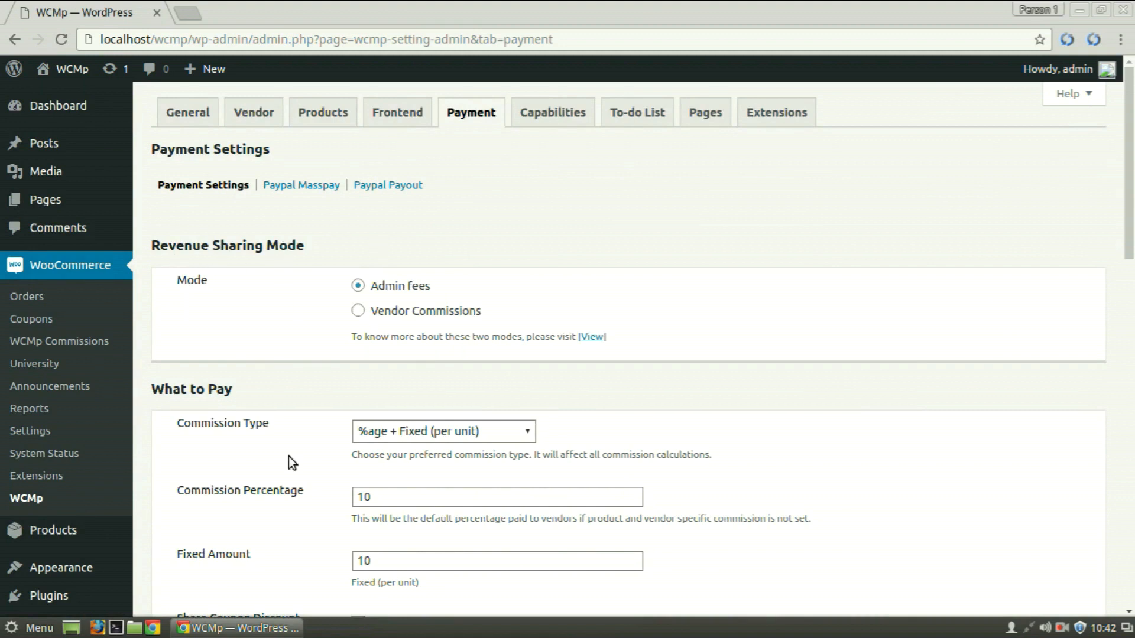
scroll("down", 3)
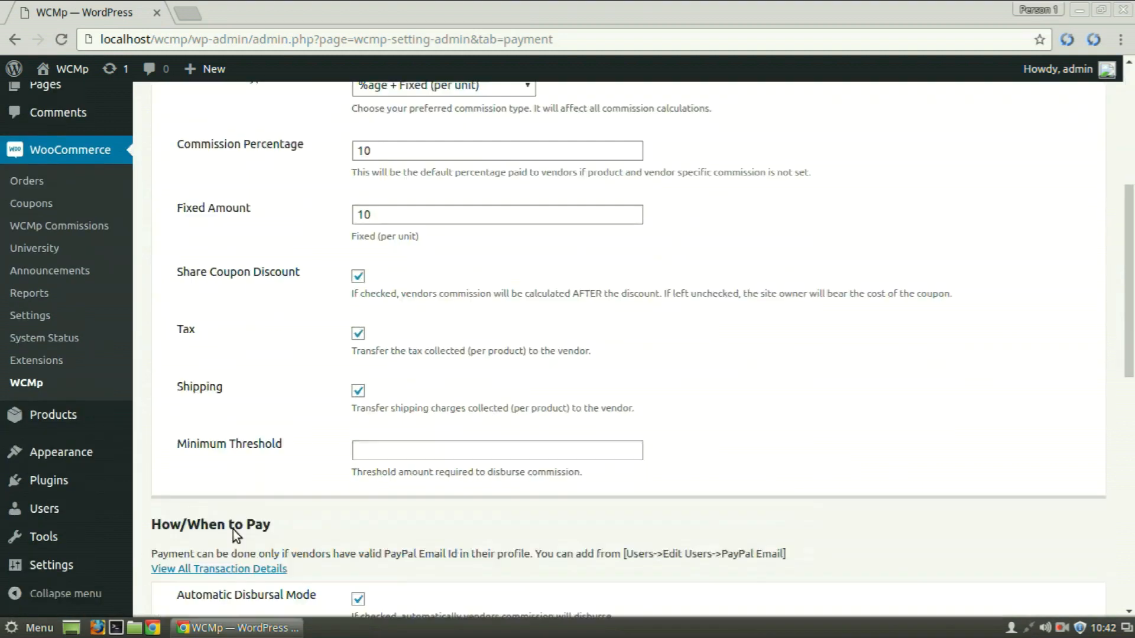
scroll("up", 3)
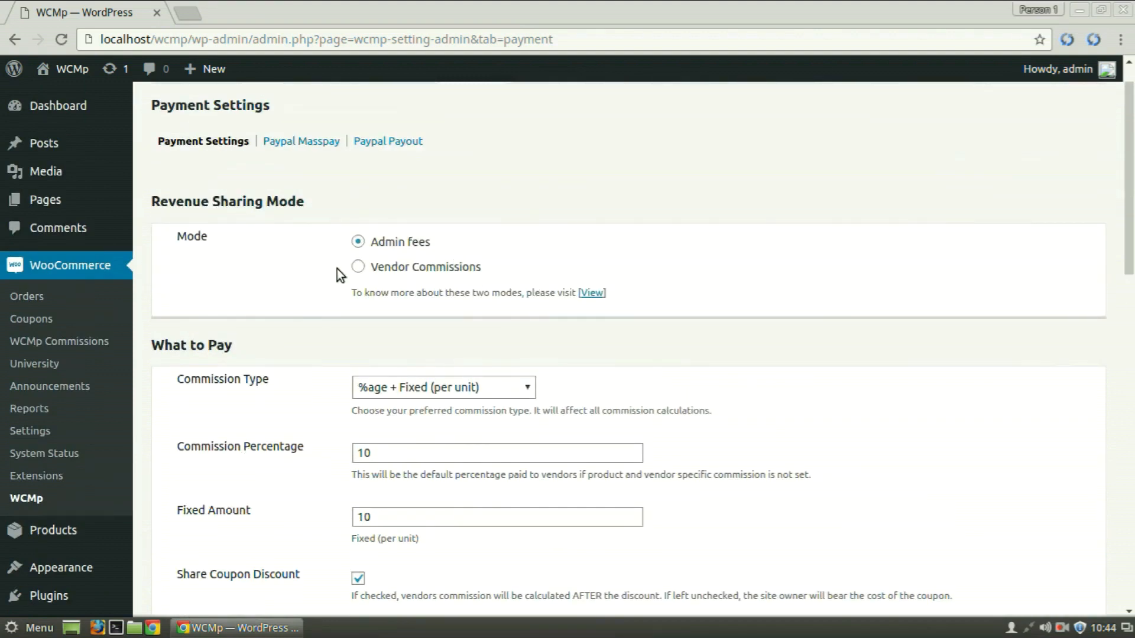
mouse_move(410, 258)
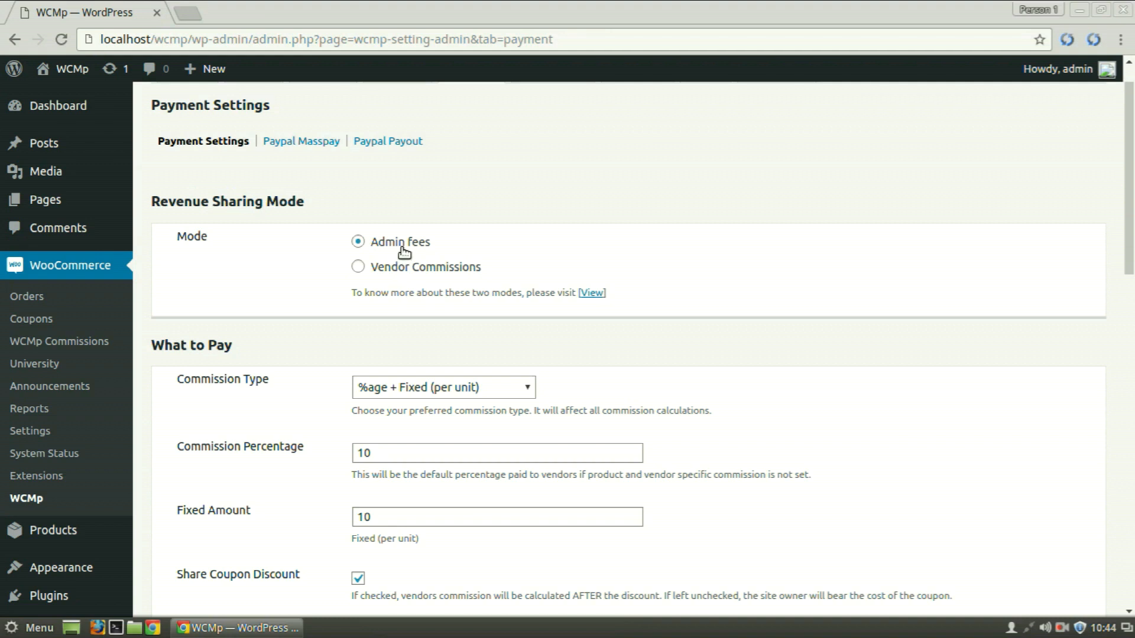
mouse_move(404, 253)
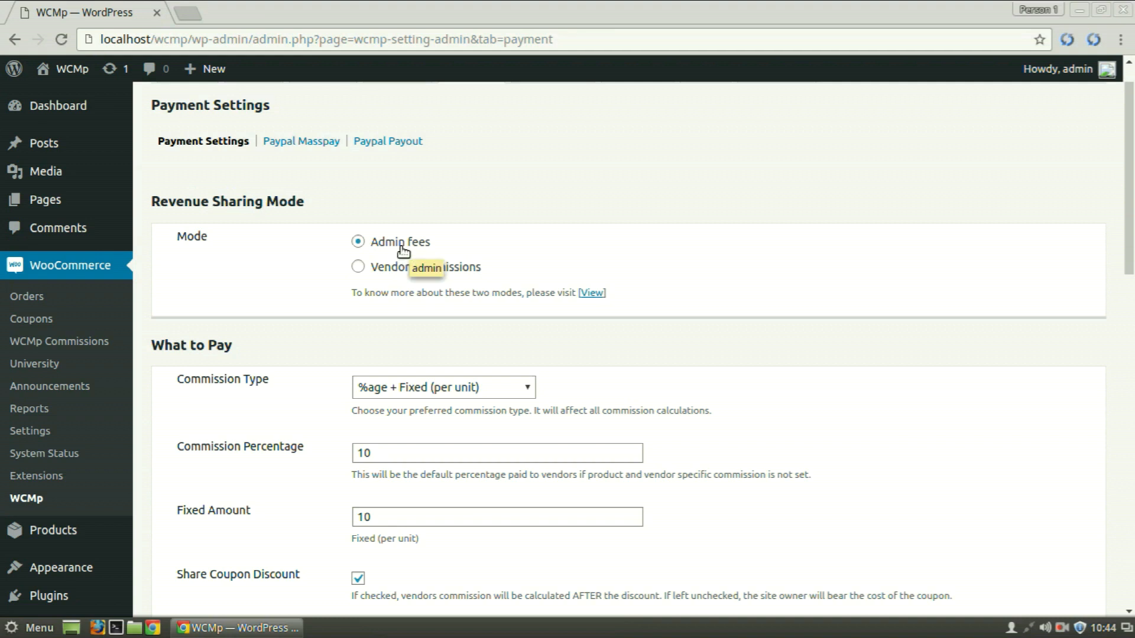
mouse_move(403, 268)
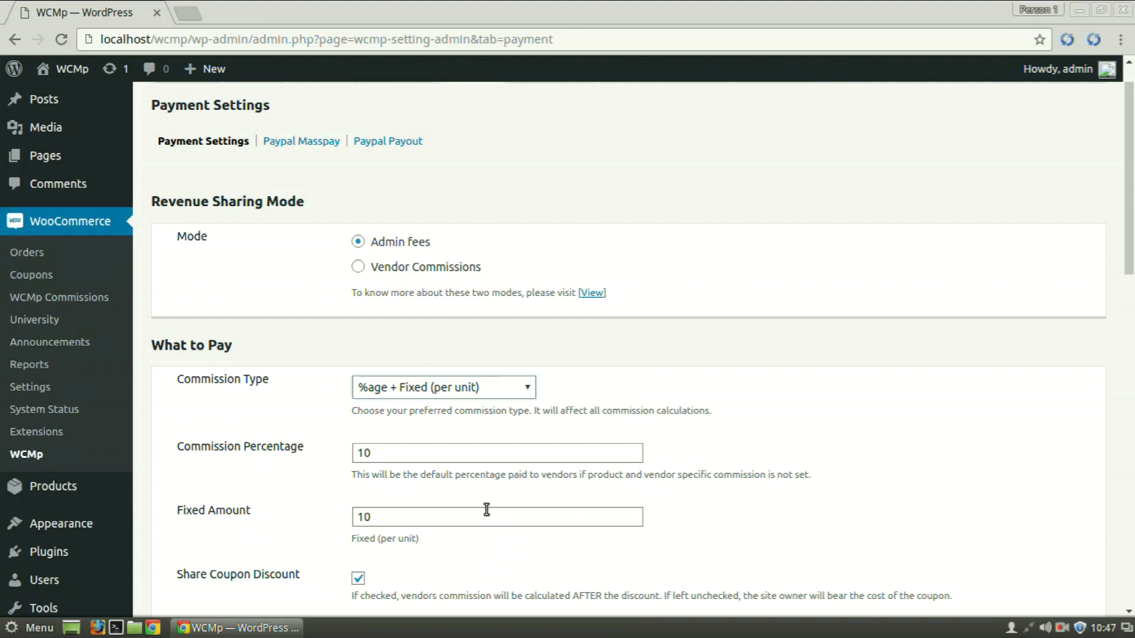
Step: Try Fixed Amount as the commission type, then return to Percentage with value 10
left_click(442, 388)
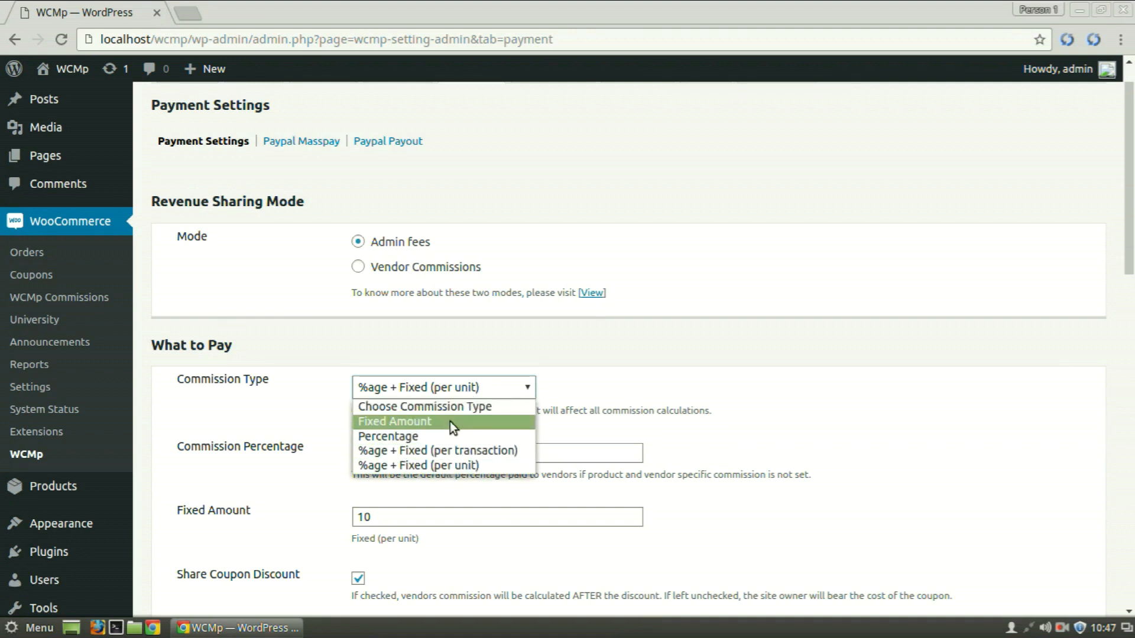
left_click(394, 421)
type("10")
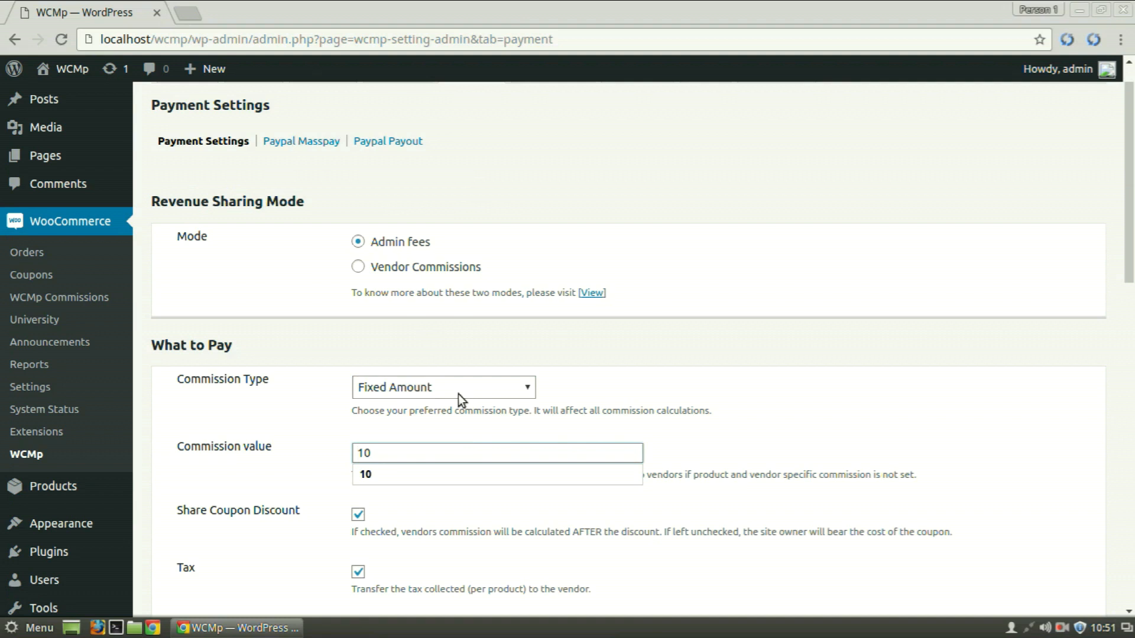
mouse_move(442, 449)
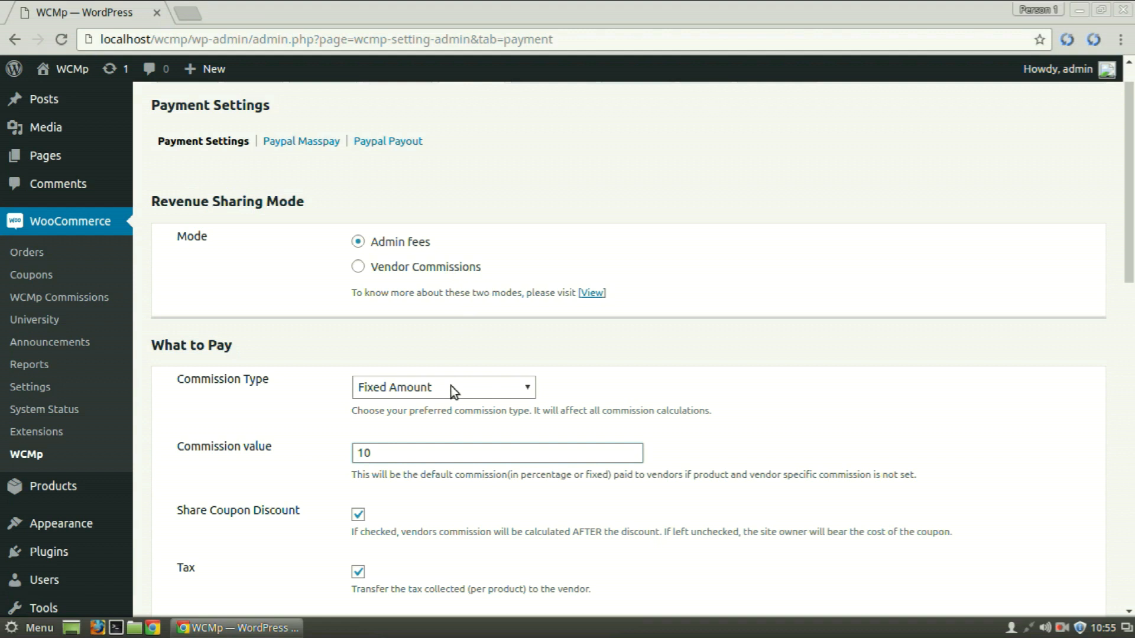
left_click(443, 388)
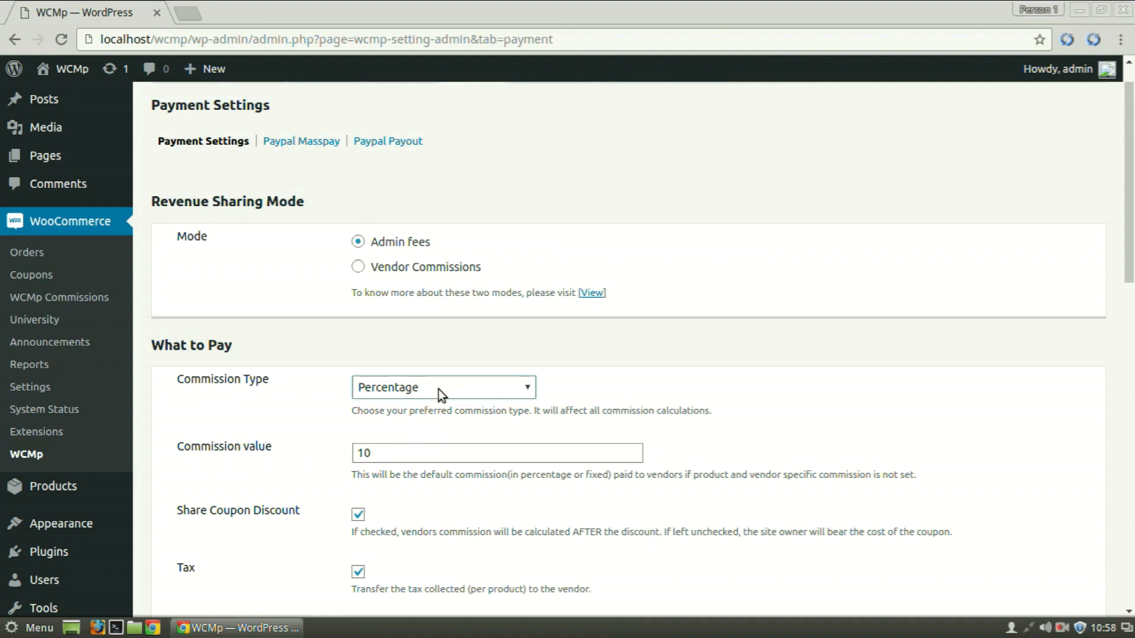
Step: Set commission type %age + Fixed (per transaction) with percentage 10 and fixed amount 10
left_click(443, 388)
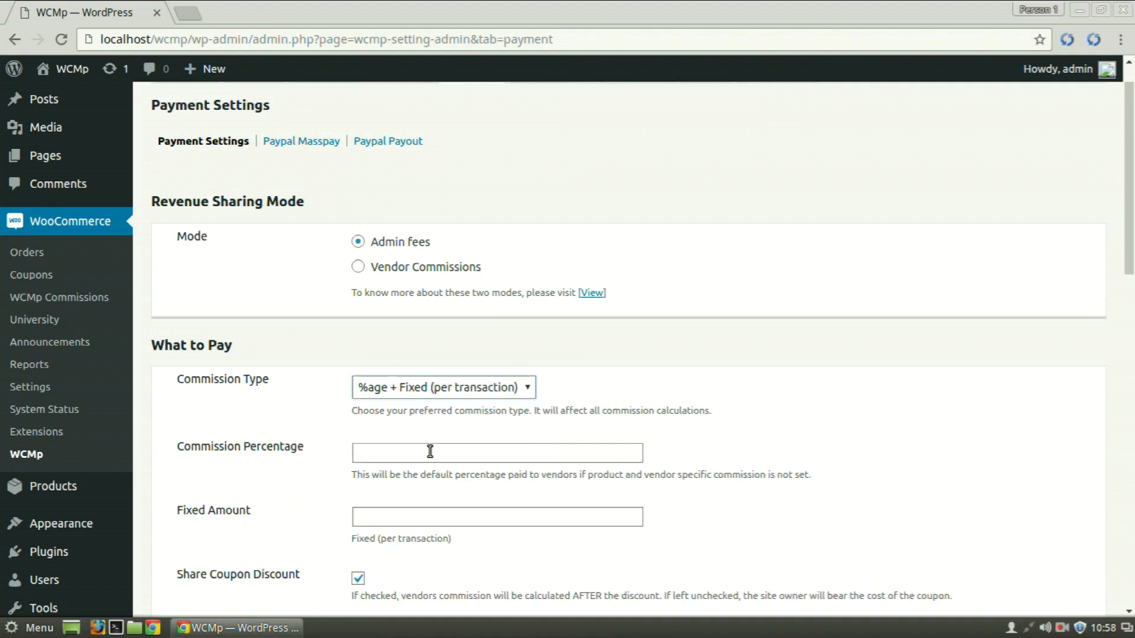
mouse_move(328, 440)
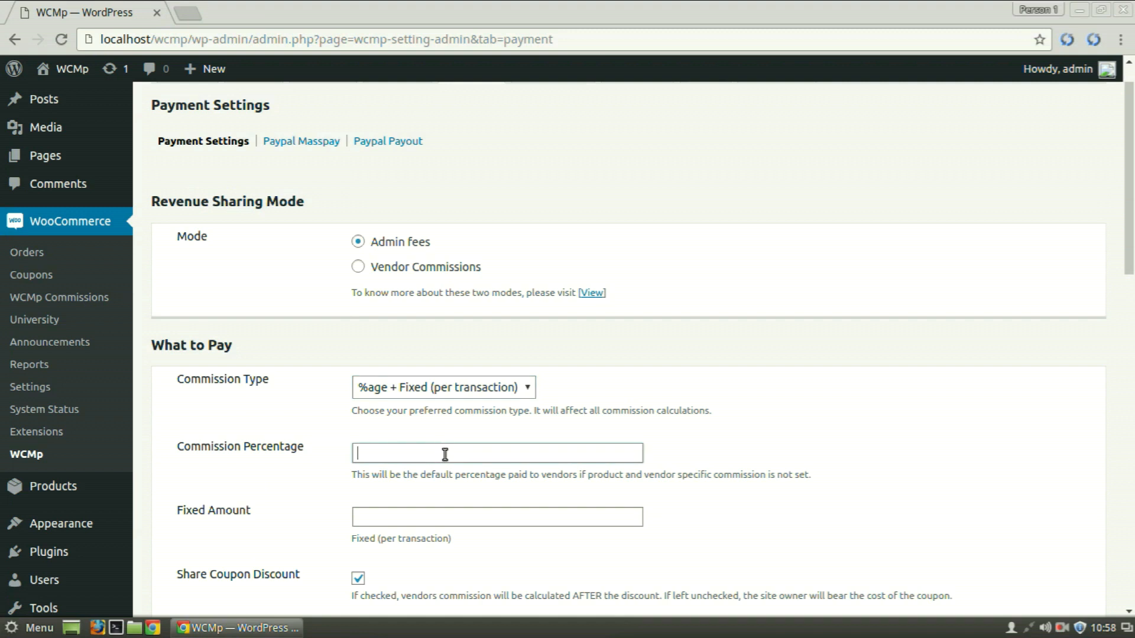
type("10")
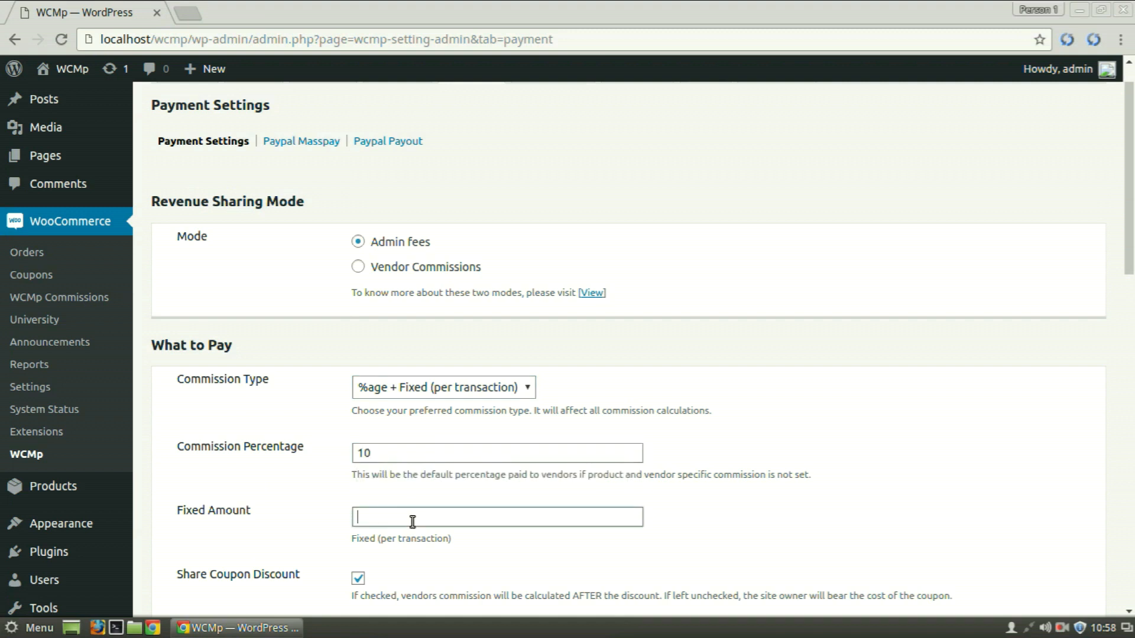
type("10")
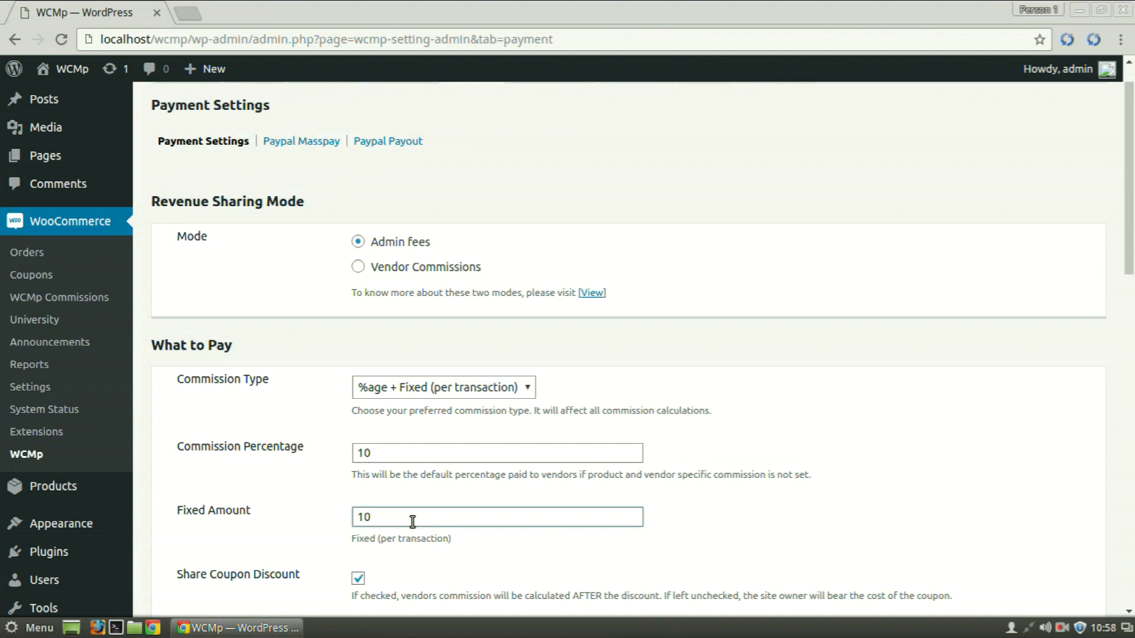
left_click(498, 517)
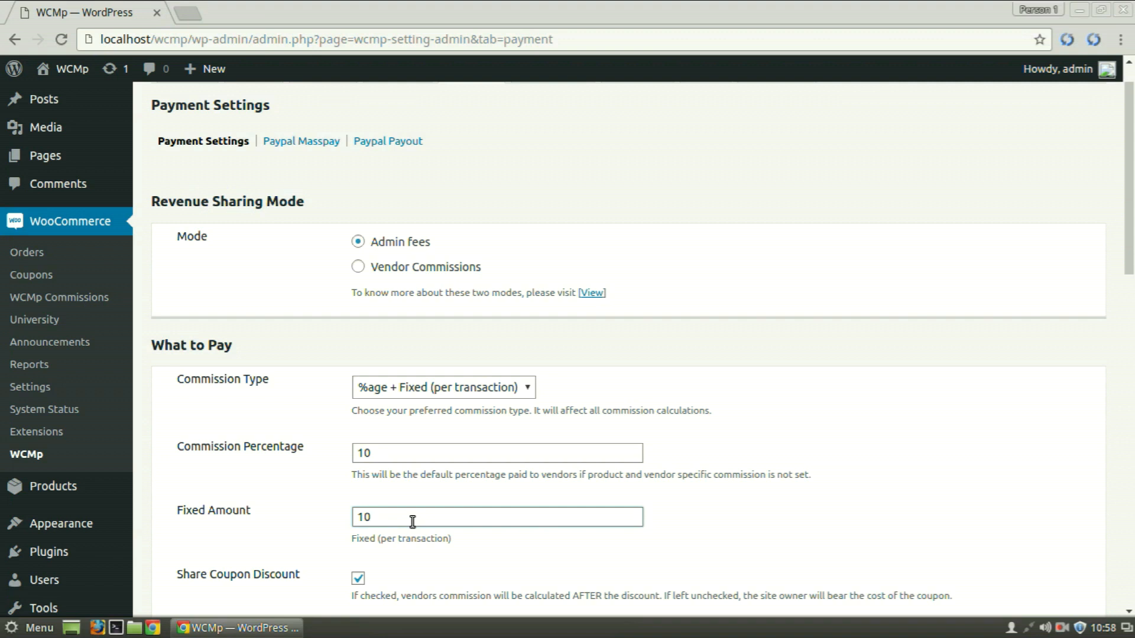
Step: Set commission type %age + Fixed (per unit) with percentage 10 and fixed amount 10
left_click(442, 388)
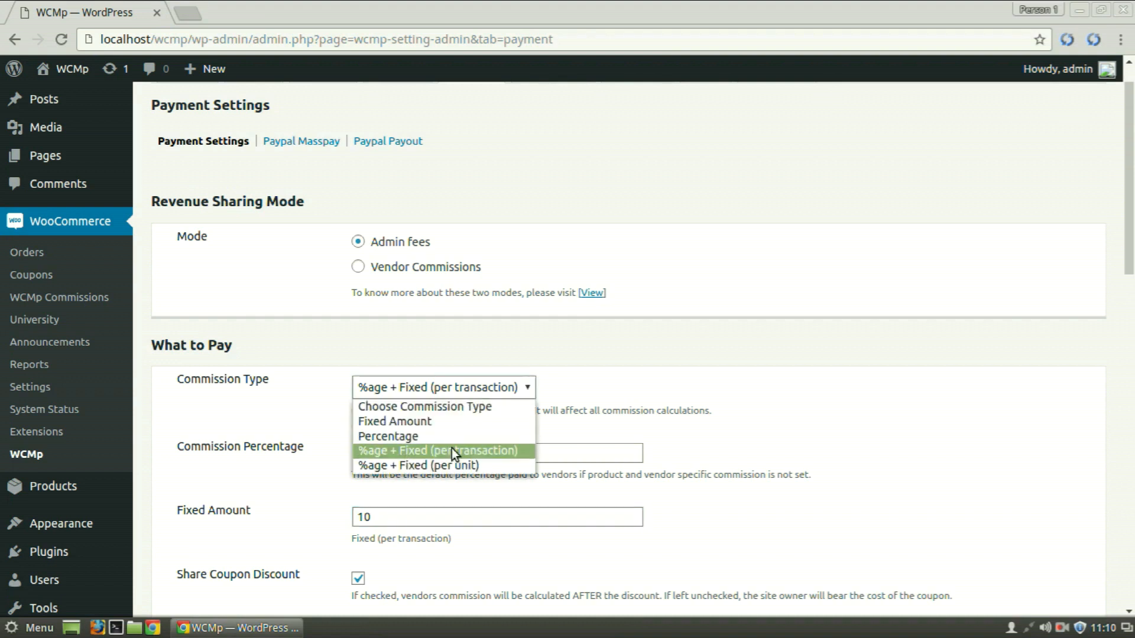
left_click(417, 465)
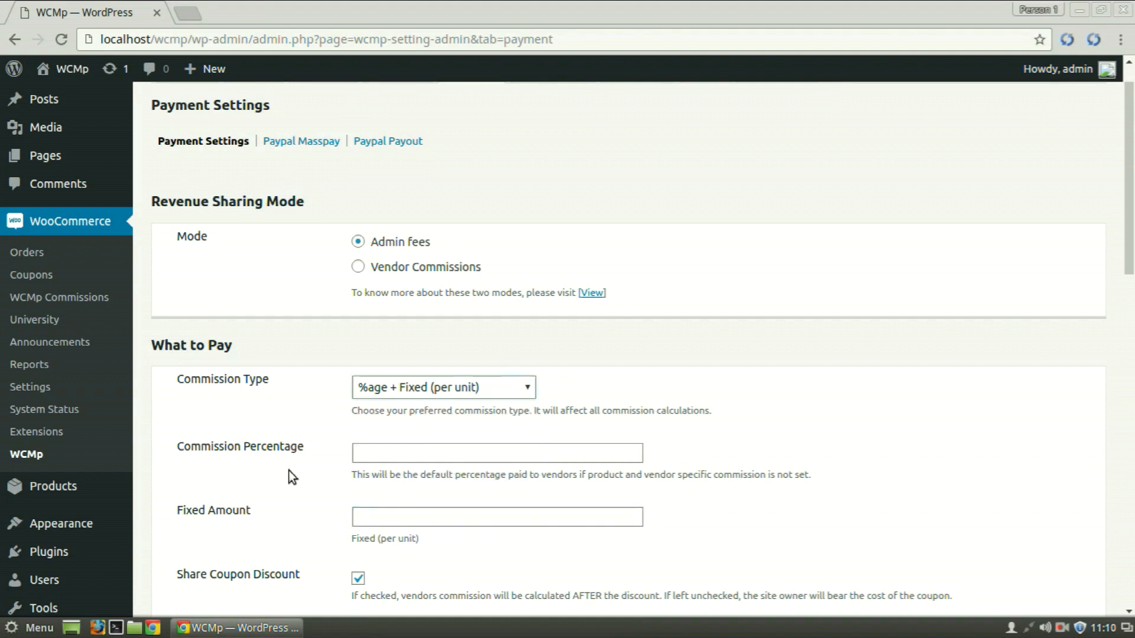
left_click(497, 452)
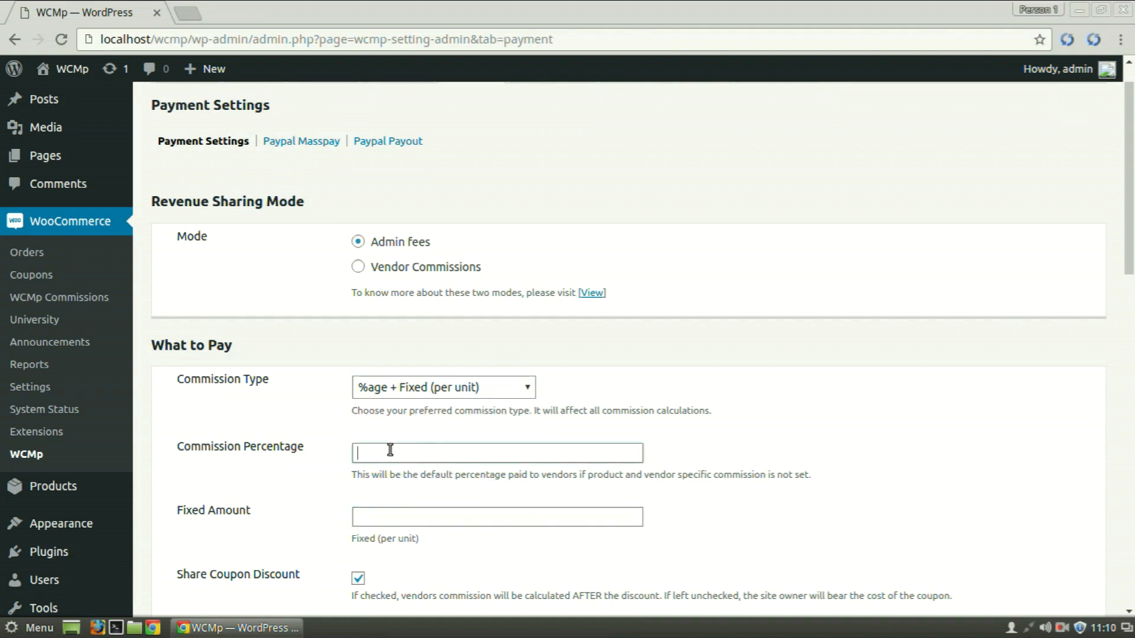
type("10")
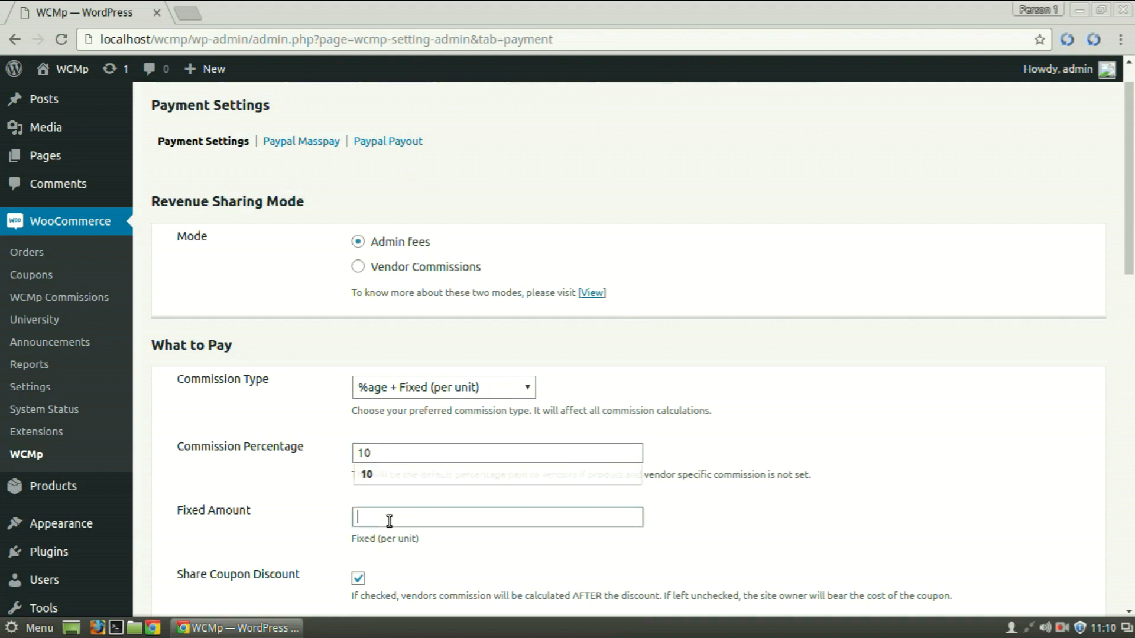
type("10")
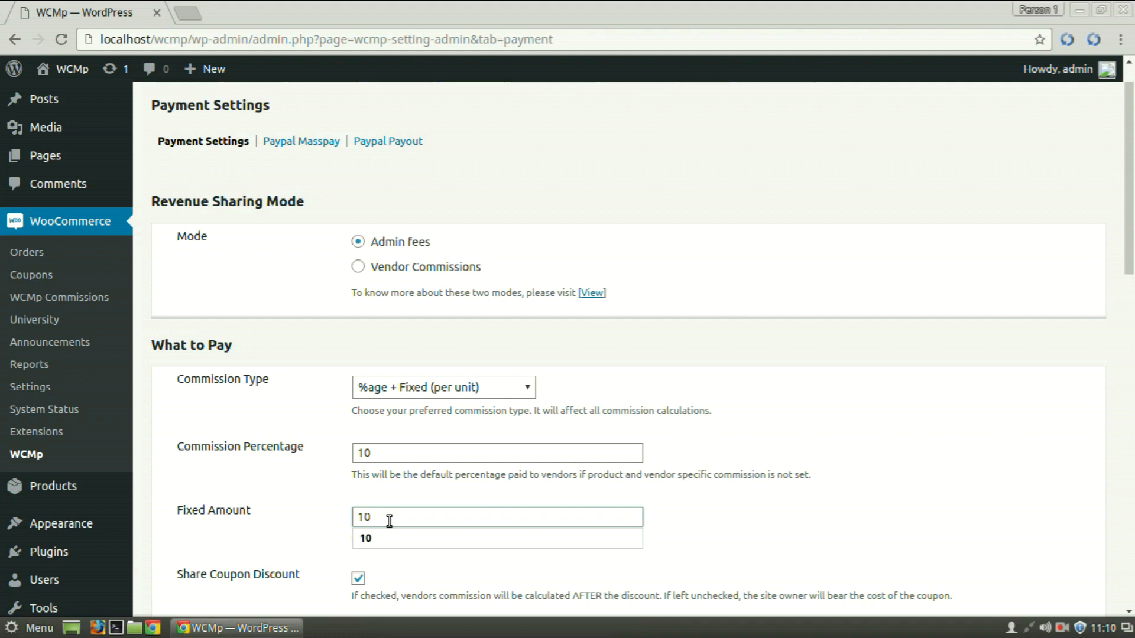
left_click(496, 517)
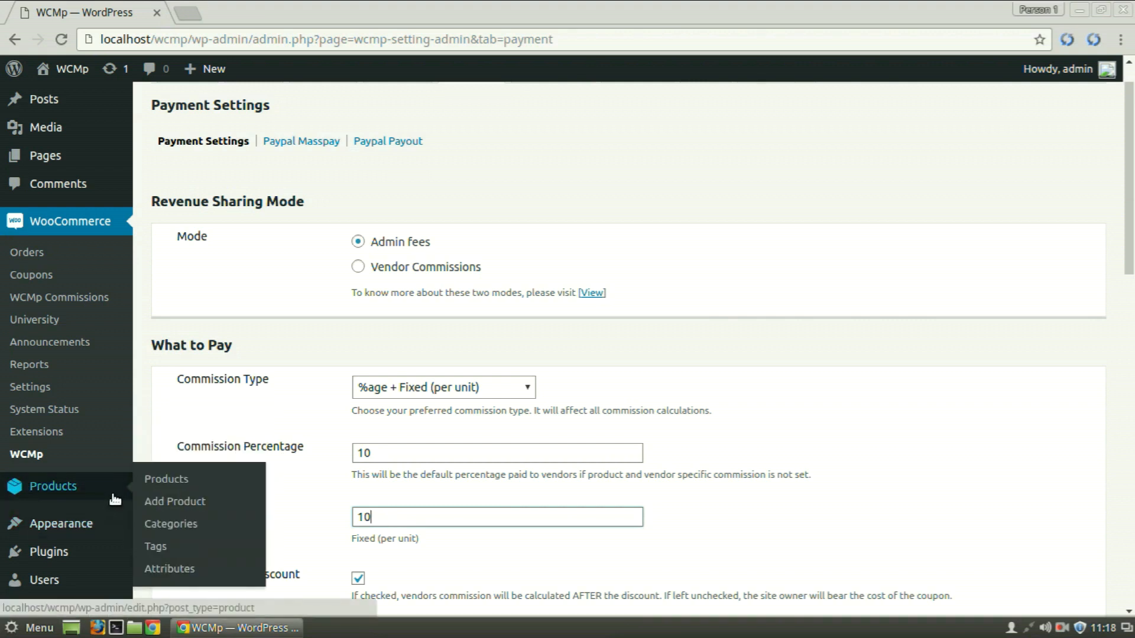
Step: Edit the WCMp Vendor Frontend Reports product in a new tab and view its Product Data box
left_click(165, 479)
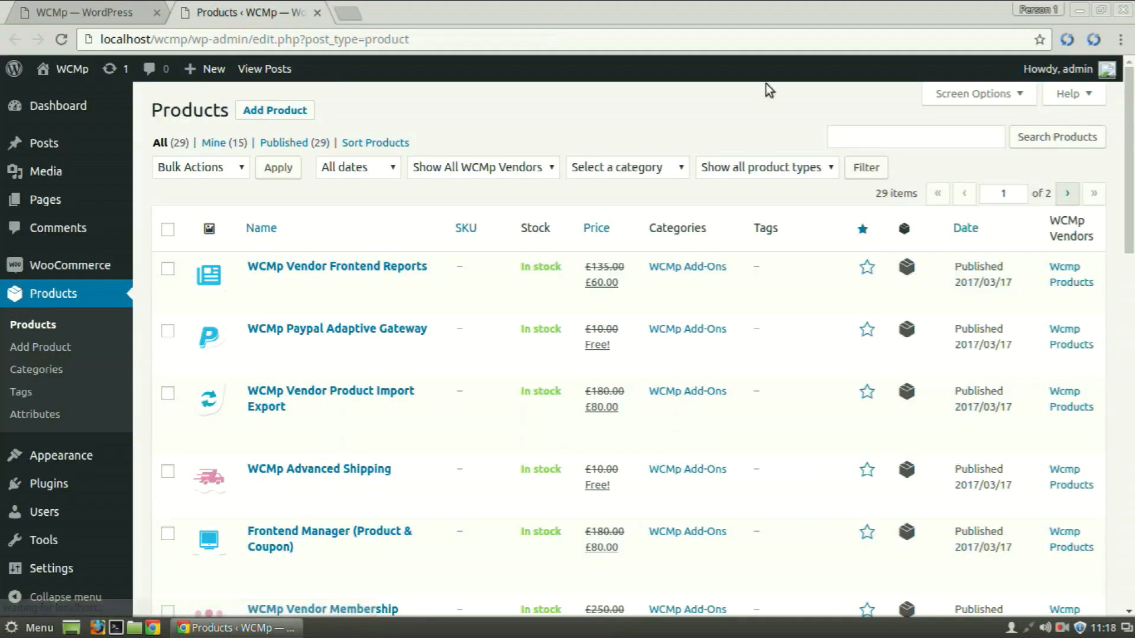
left_click(337, 266)
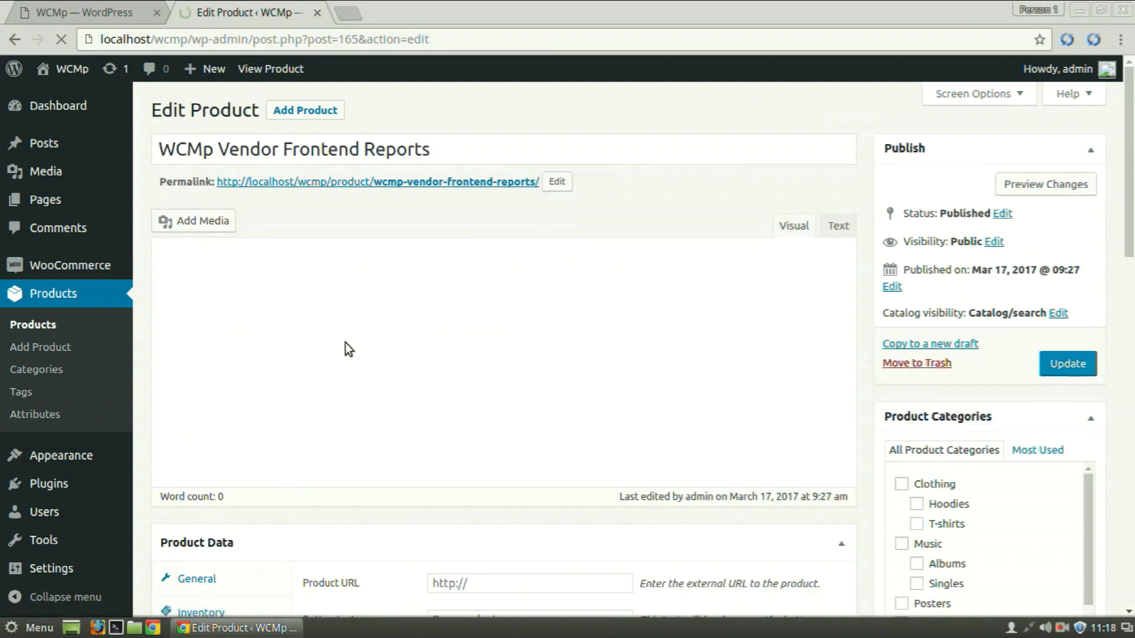
scroll("down", 3)
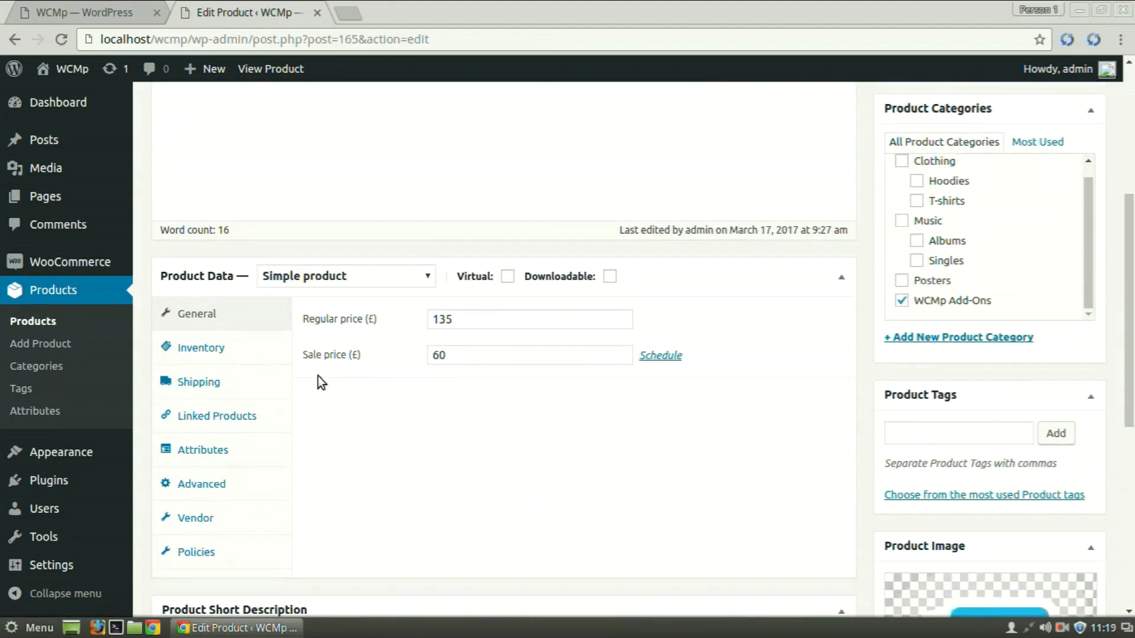
left_click(195, 518)
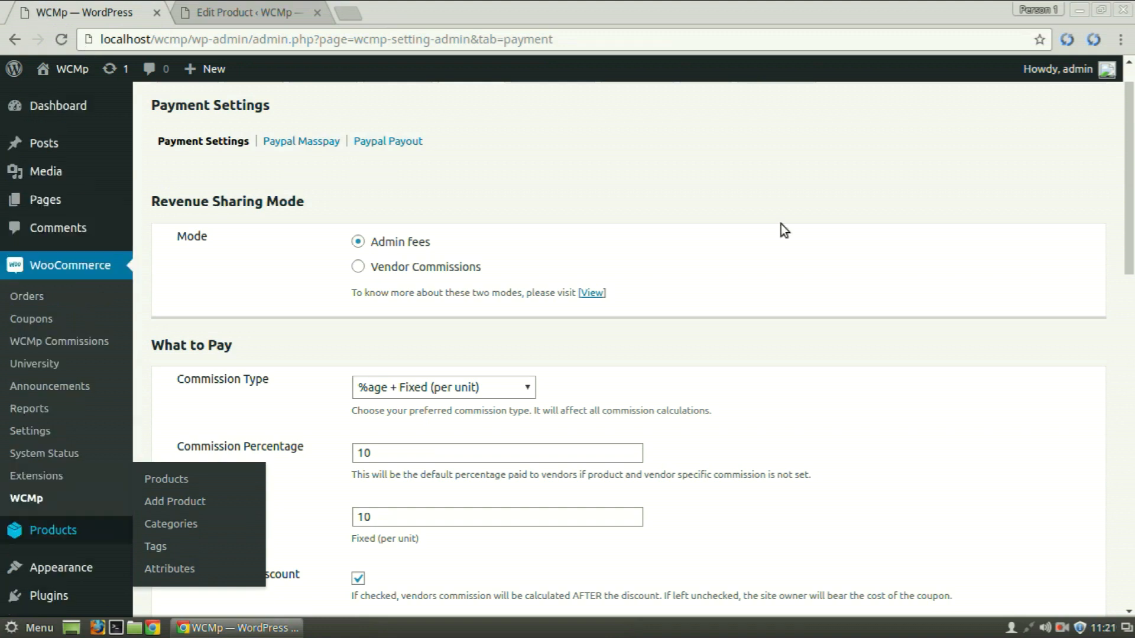
scroll("down", 3)
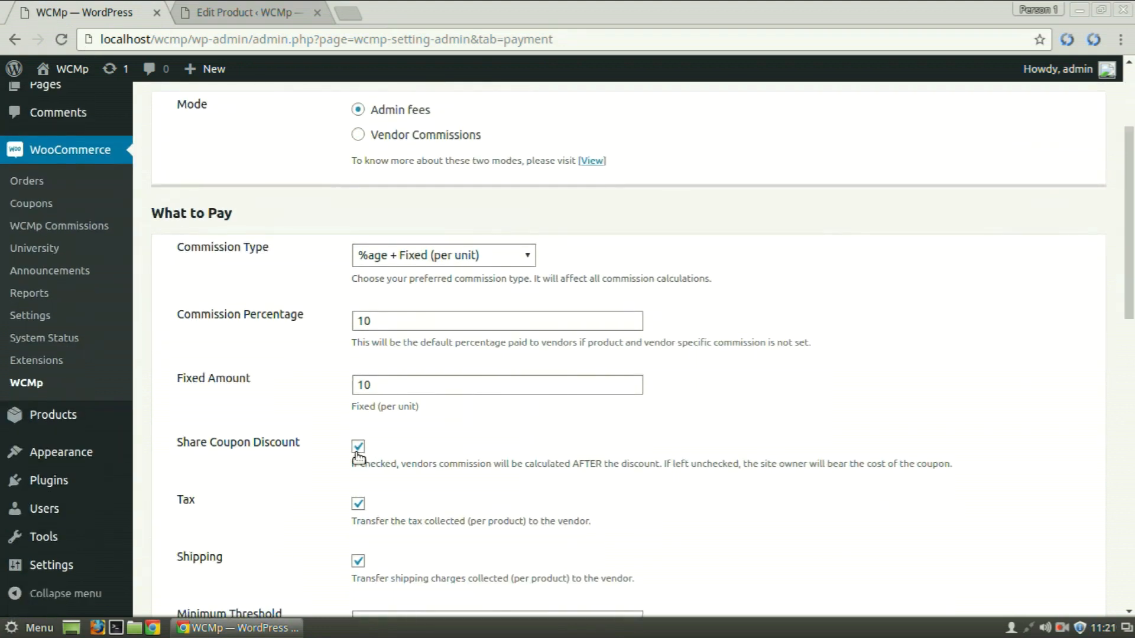
mouse_move(389, 446)
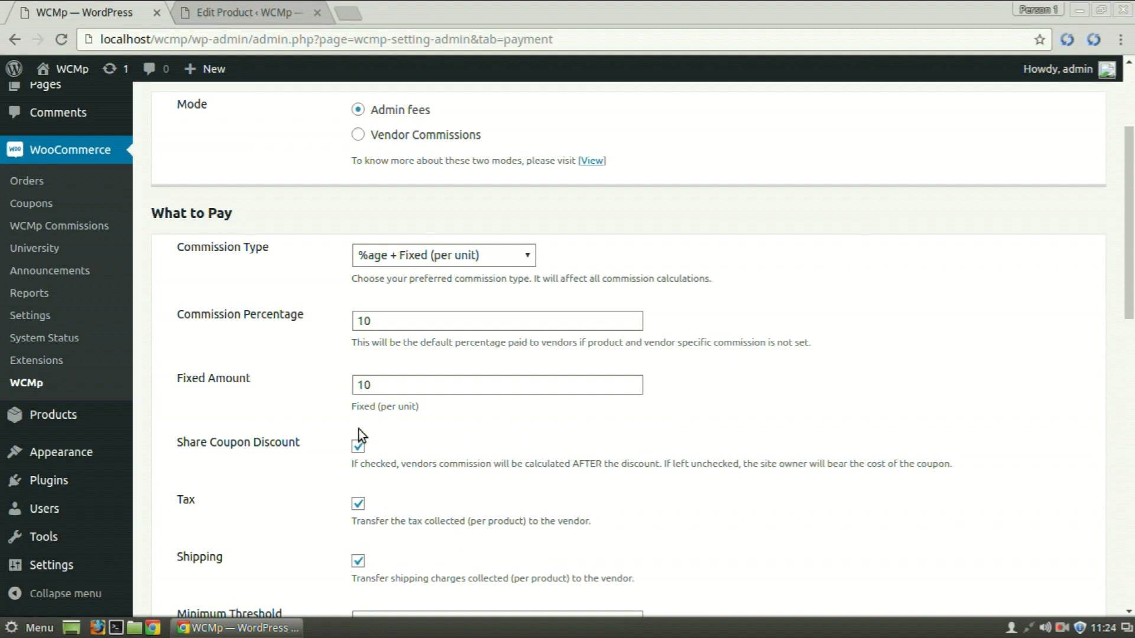
scroll("down", 3)
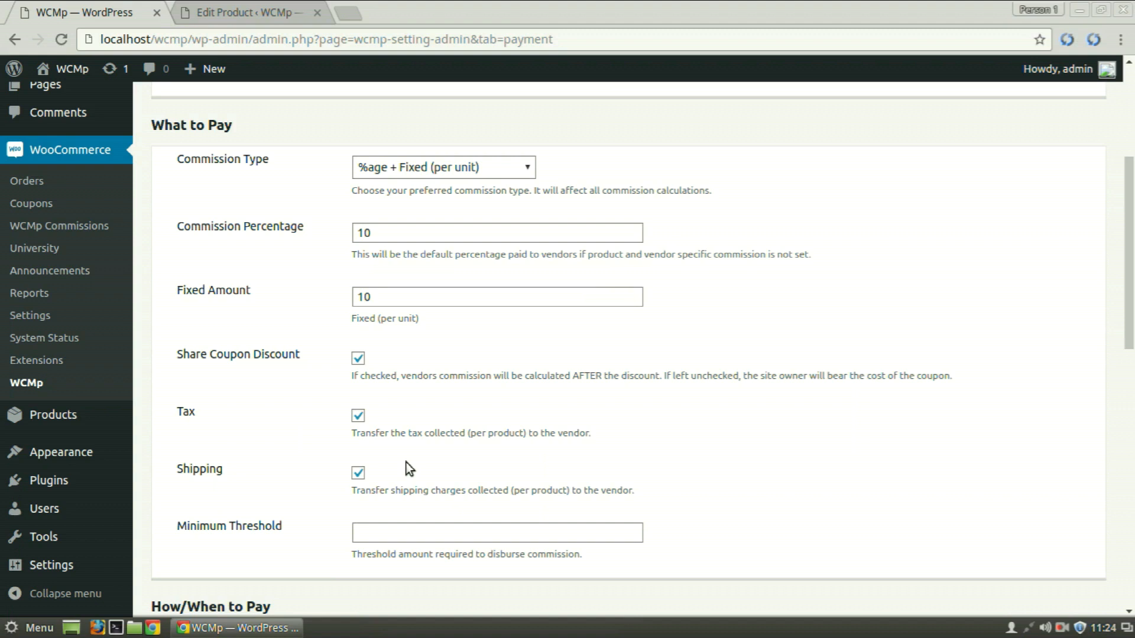
mouse_move(432, 483)
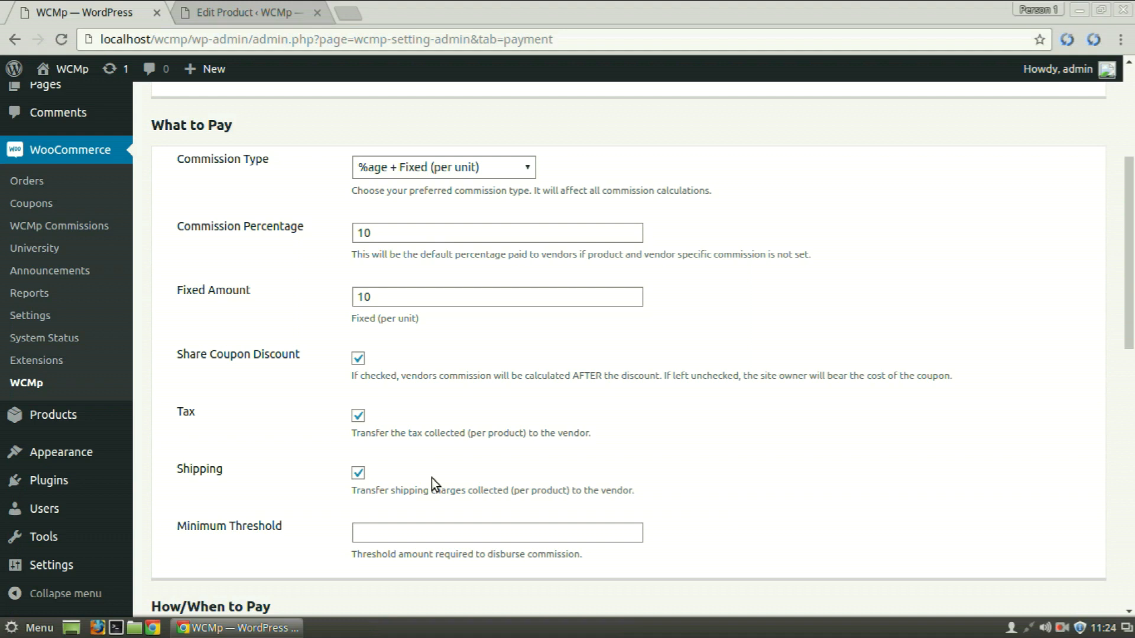
left_click(497, 533)
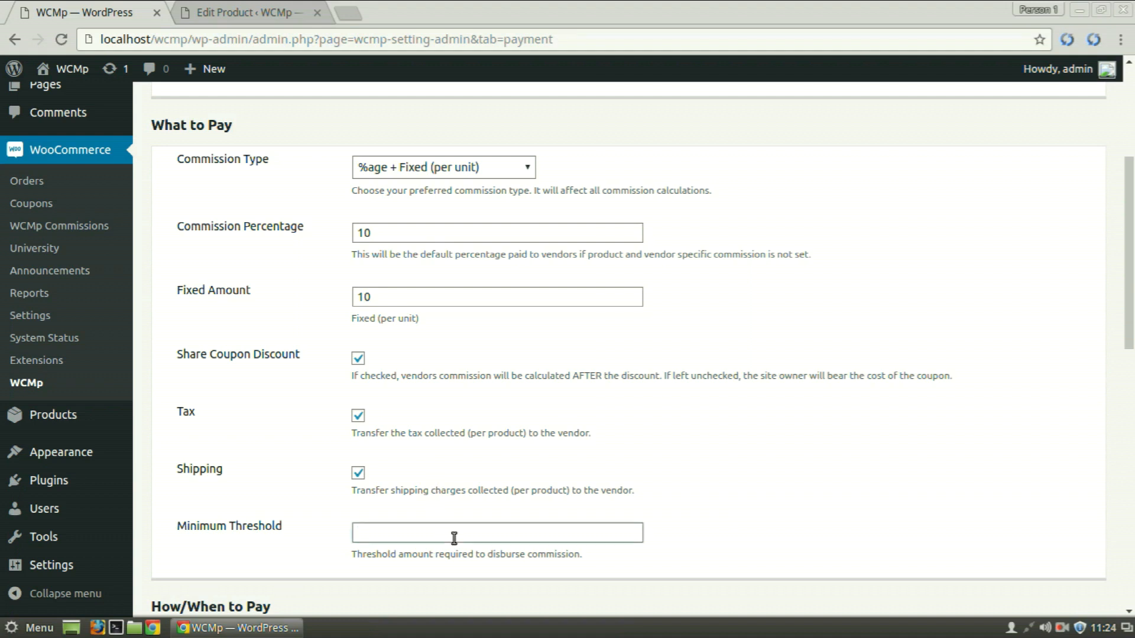
left_click(497, 531)
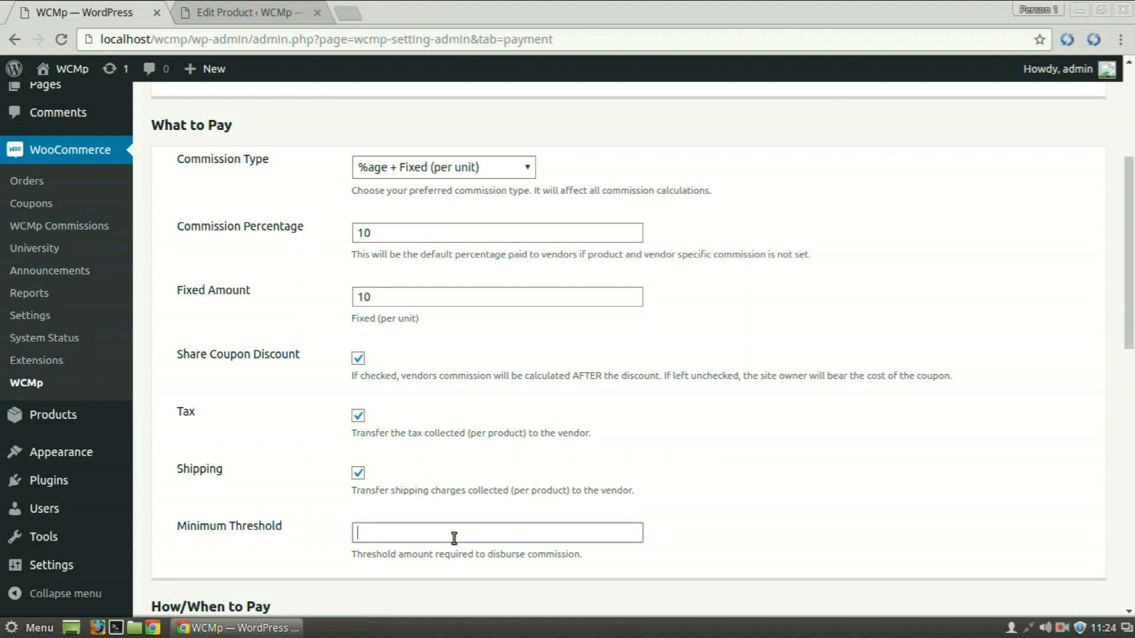
scroll("down", 3)
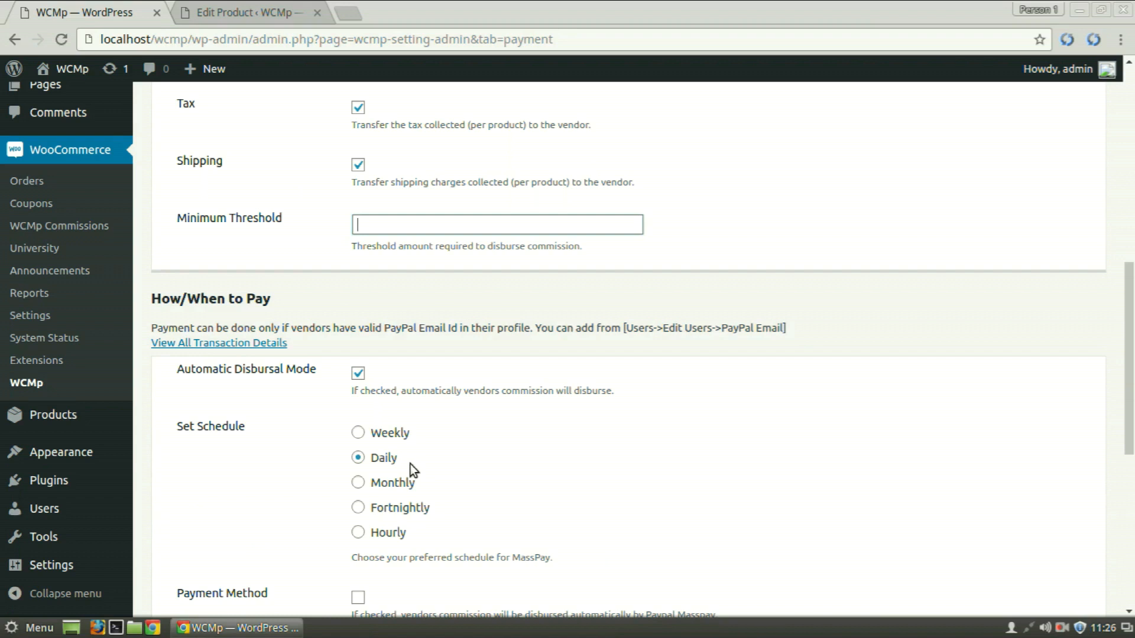
scroll("down", 3)
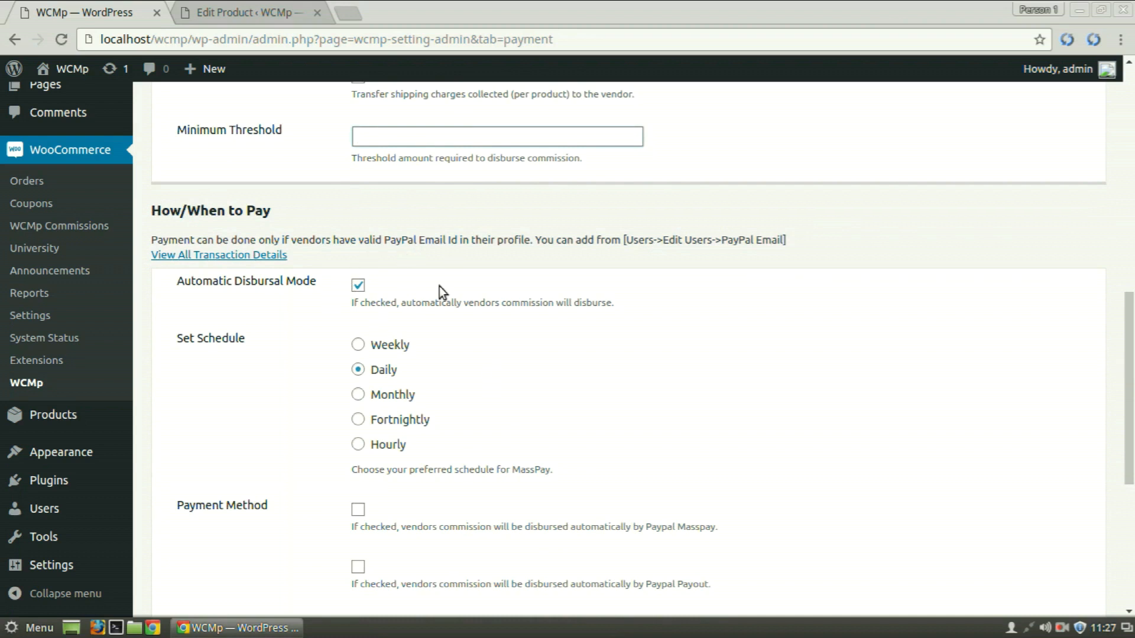
left_click(498, 136)
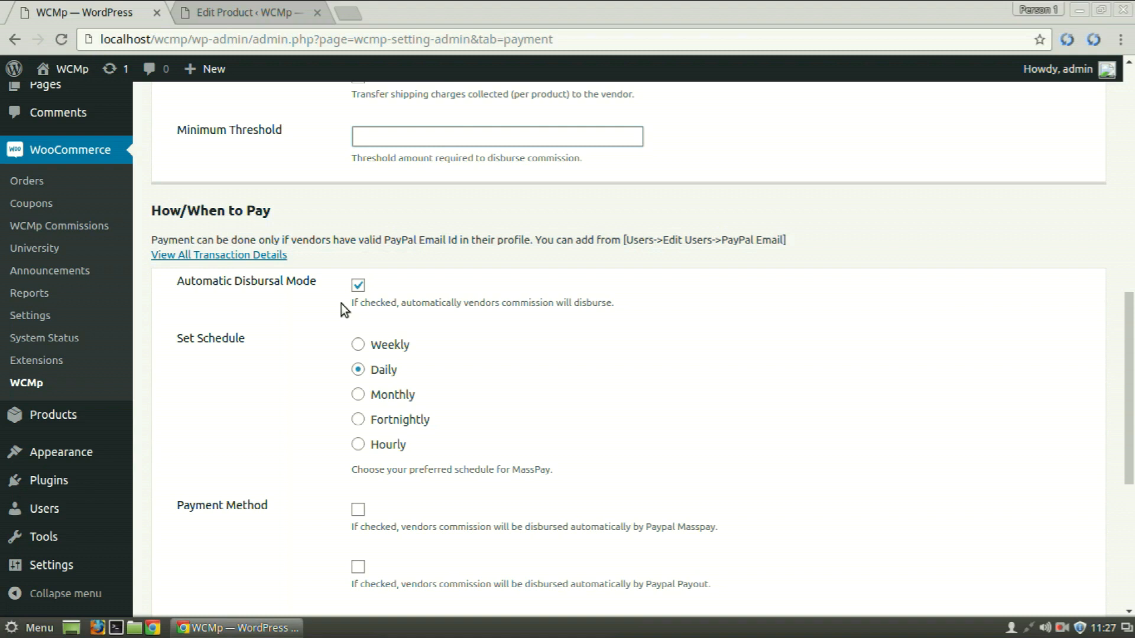
mouse_move(357, 358)
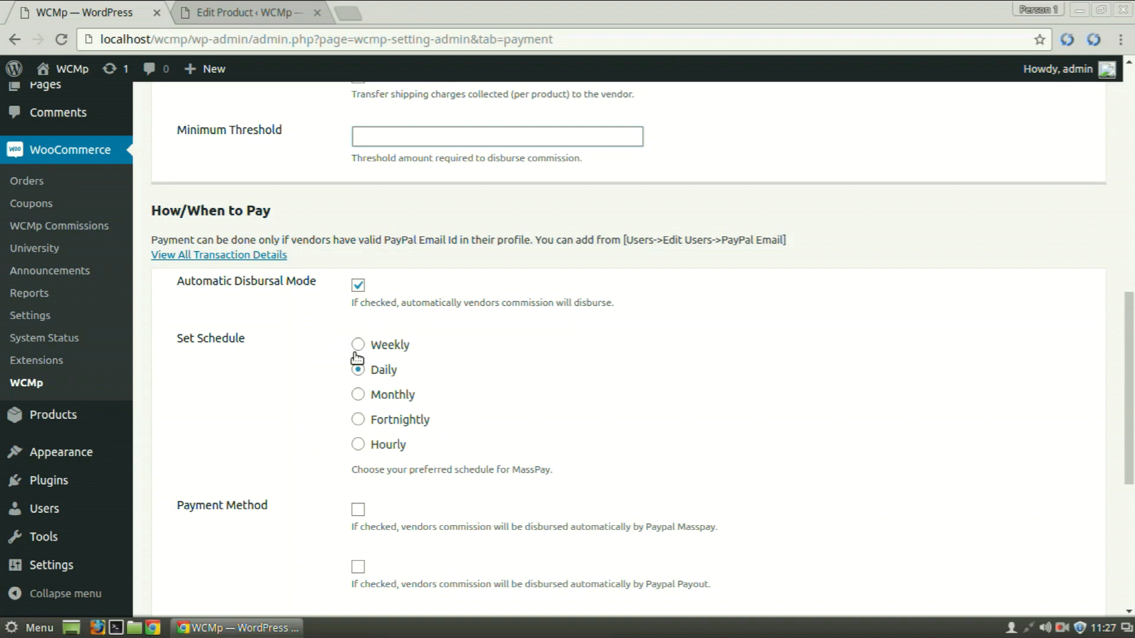
left_click(496, 136)
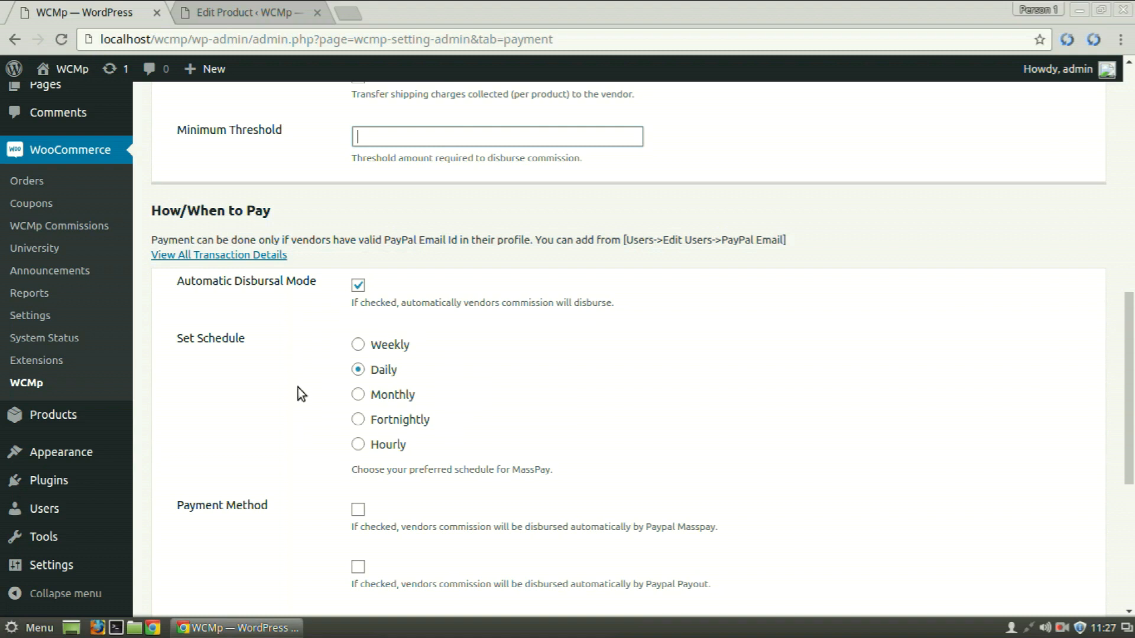
scroll("down", 3)
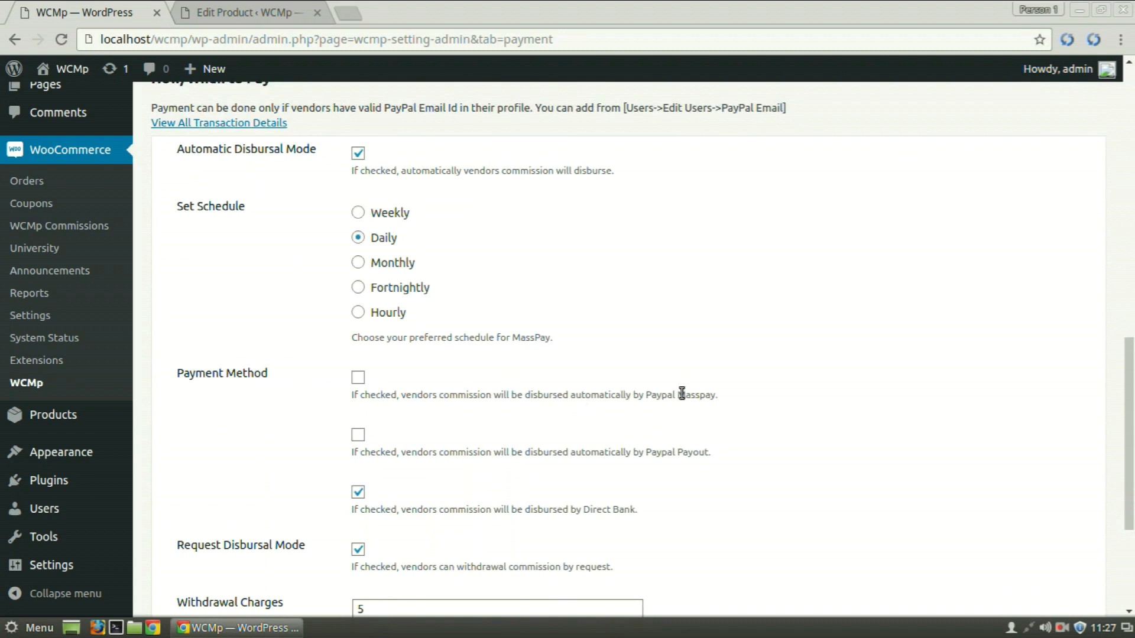
mouse_move(587, 511)
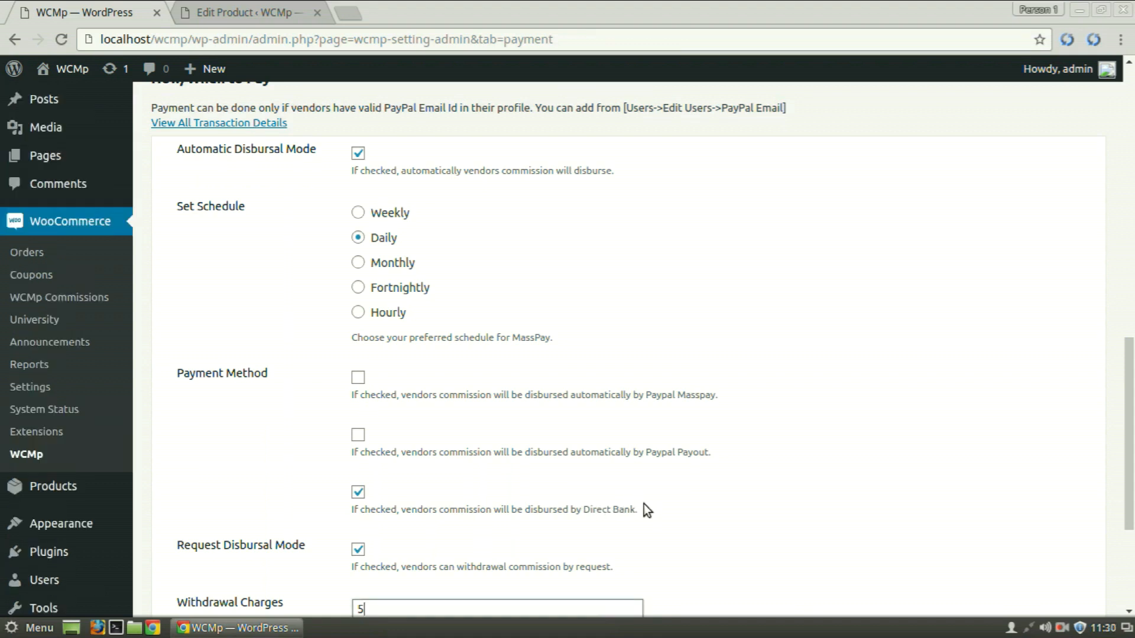
scroll("down", 3)
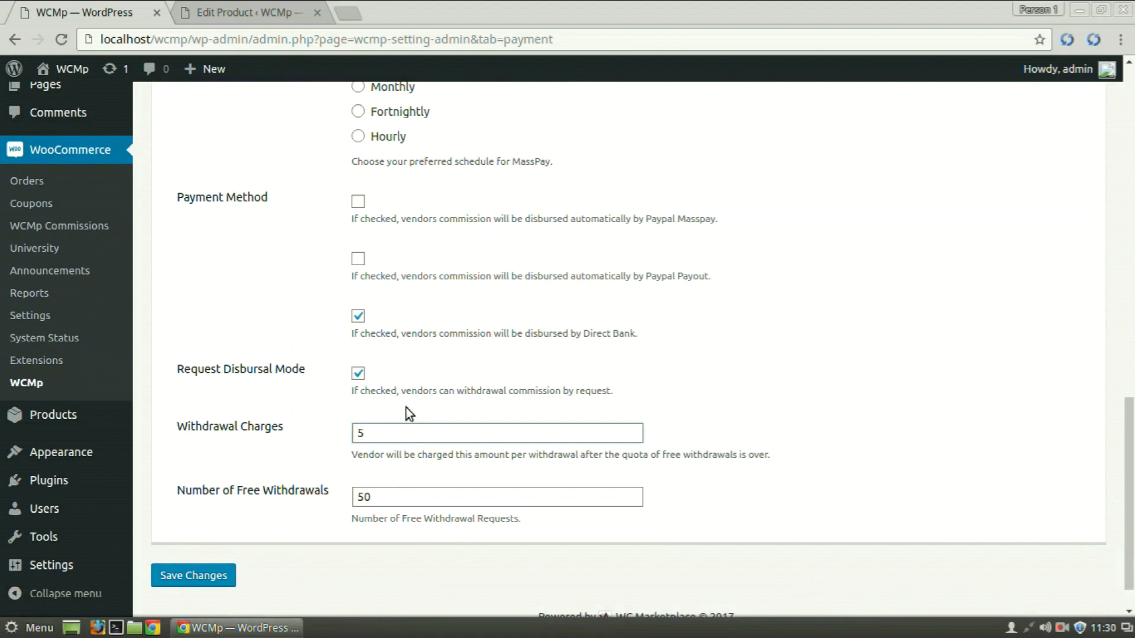
Step: Save the Payment Settings page so the 'payment settings updated' confirmation appears
left_click(498, 433)
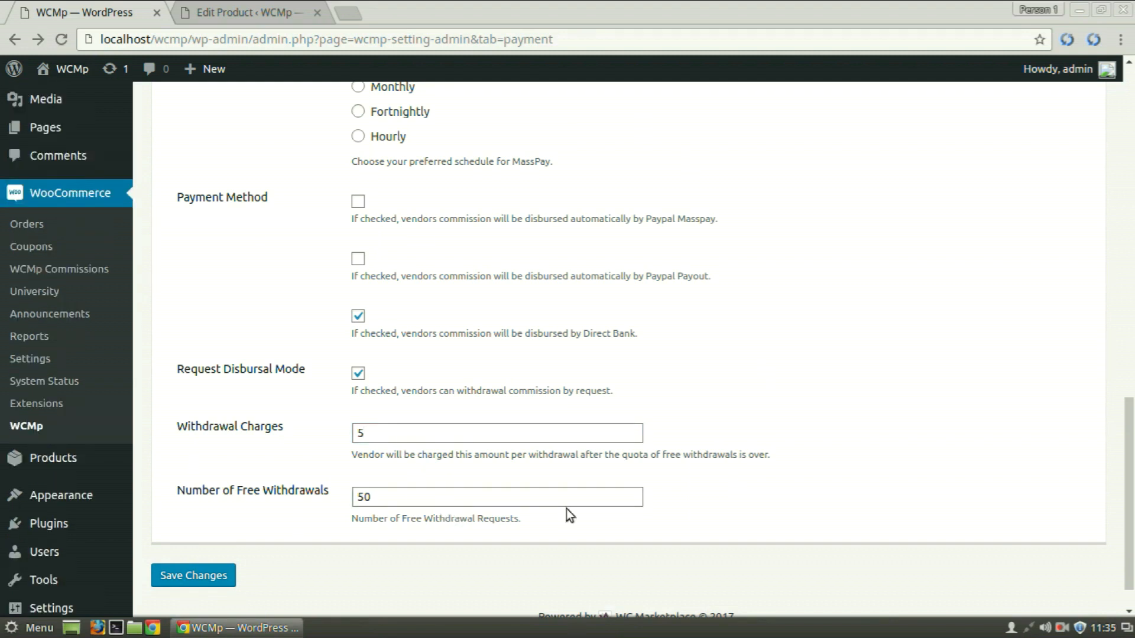
mouse_move(248, 557)
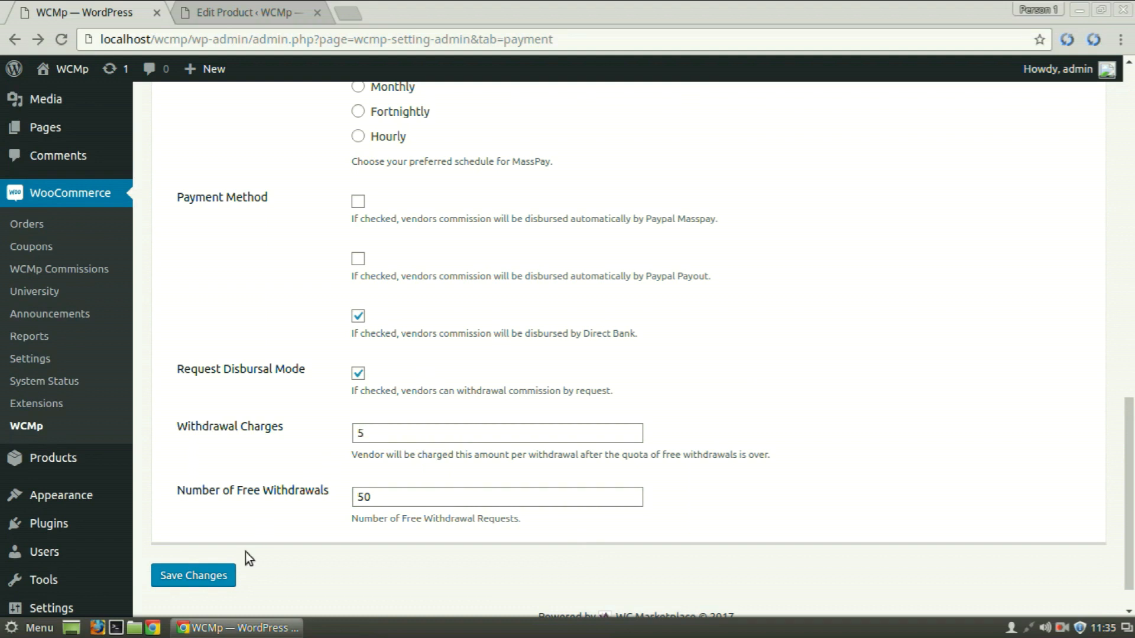
left_click(193, 575)
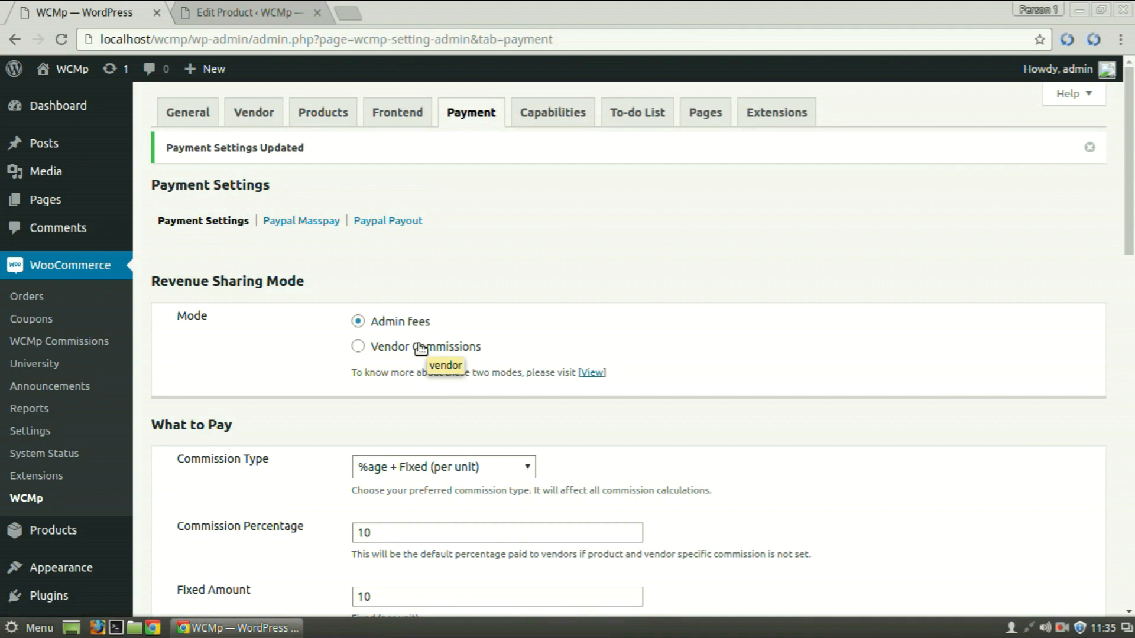
Step: Show the Paypal Masspay section with API username, password and signature fields
left_click(302, 221)
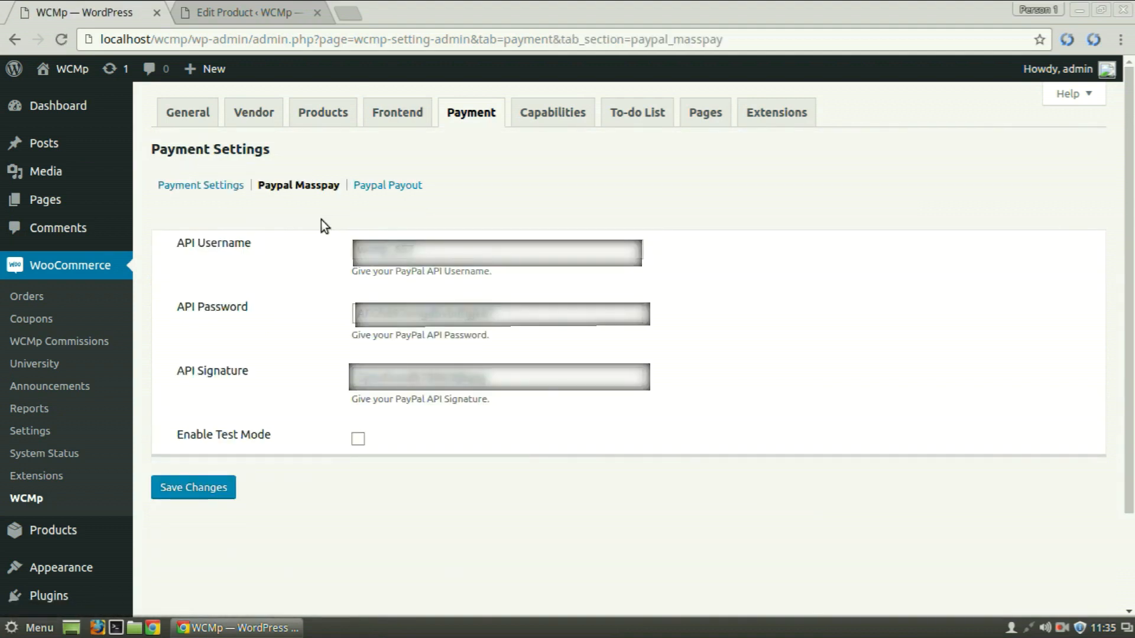
mouse_move(299, 263)
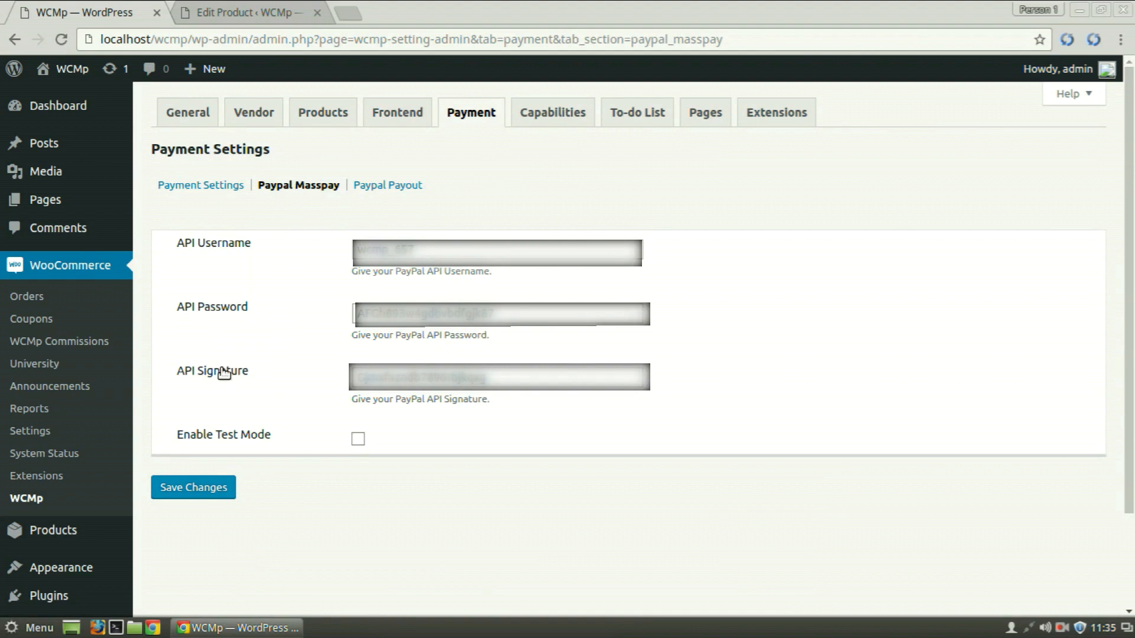
mouse_move(313, 386)
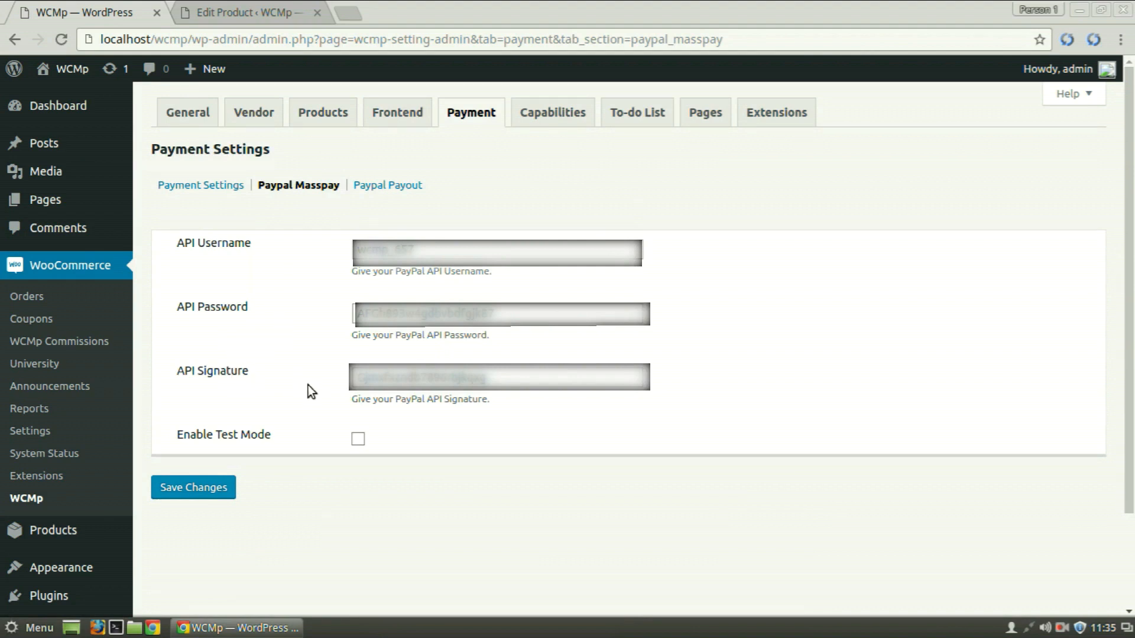
Step: Save the Paypal Payout client ID and secret, then launch WCMp Commissions in a new tab
left_click(387, 185)
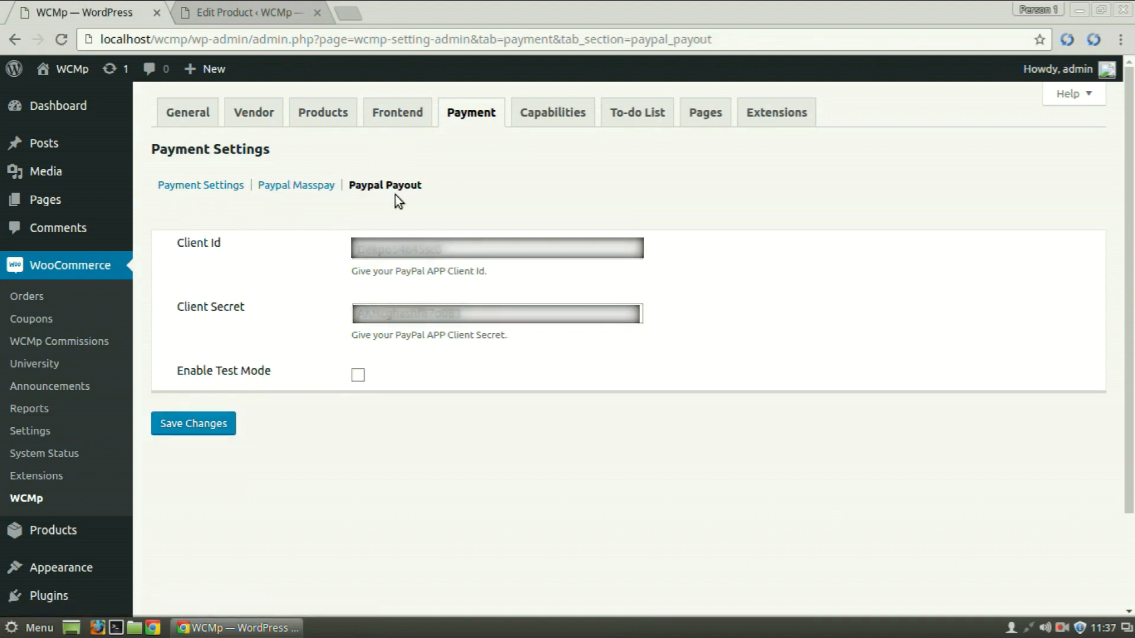
mouse_move(259, 316)
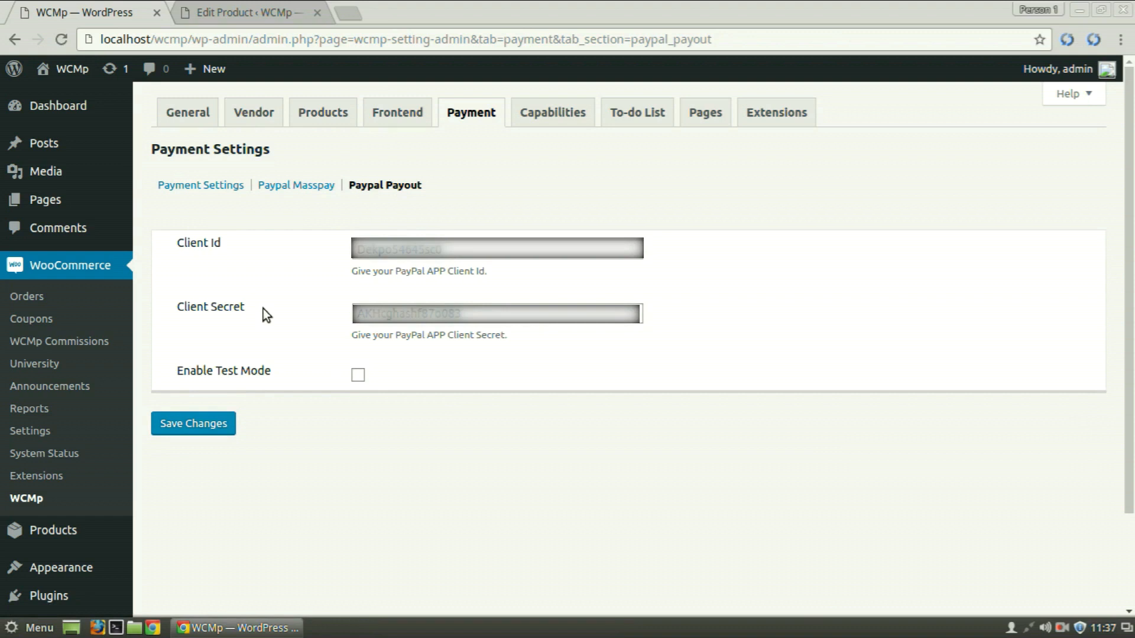
mouse_move(337, 364)
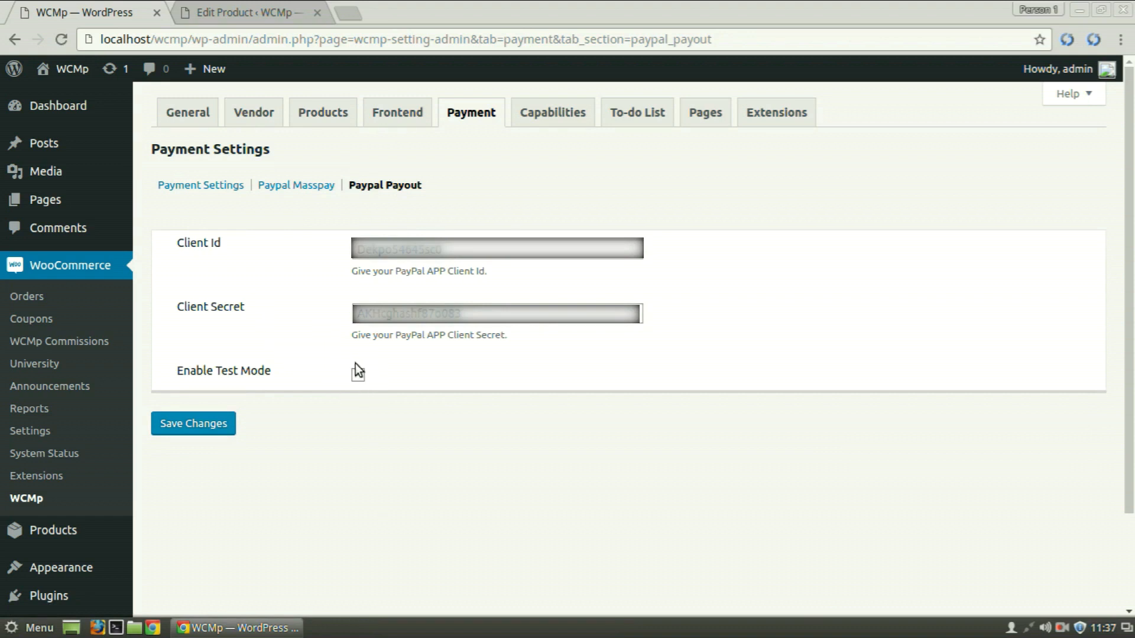
left_click(193, 423)
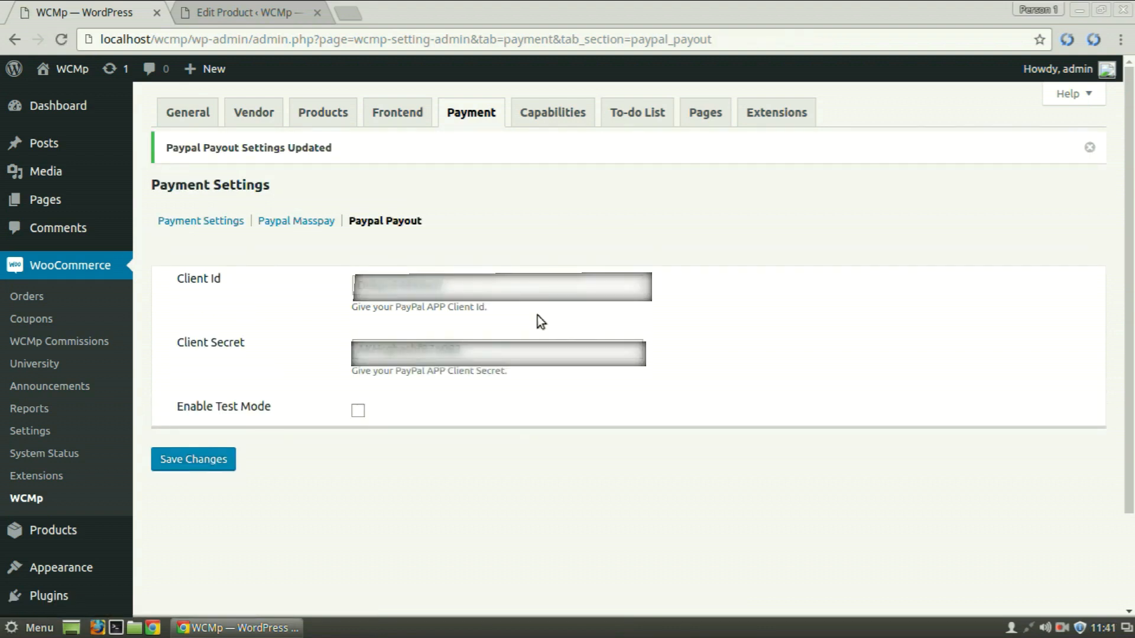
left_click(59, 340)
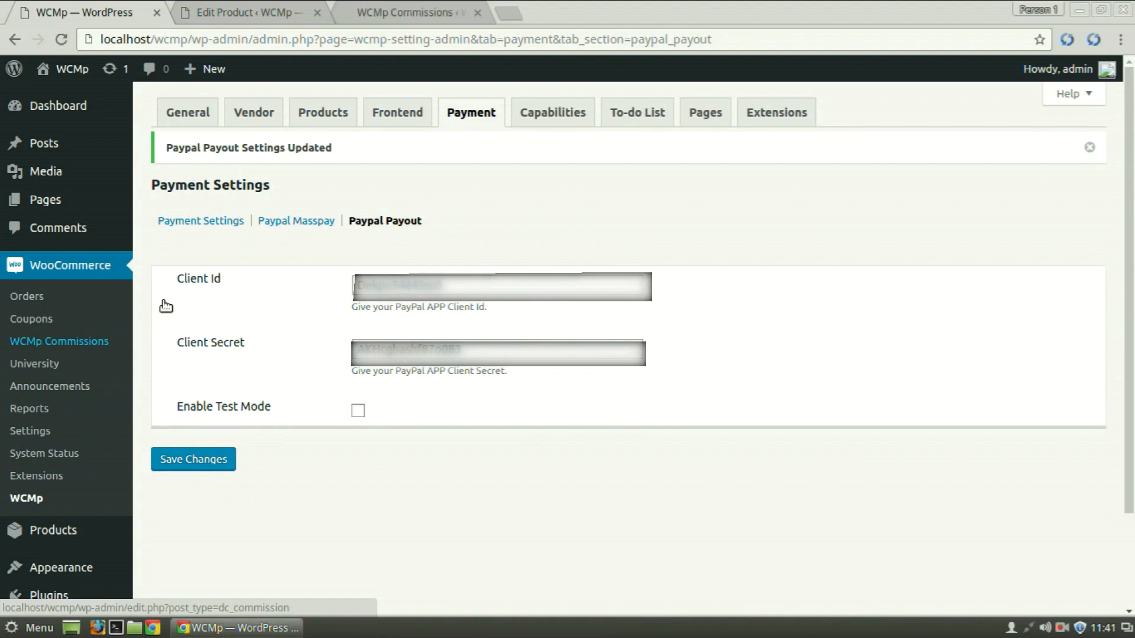
Step: Switch to the WCMp Commissions tab listing three commissions for vendor wcmp
left_click(409, 12)
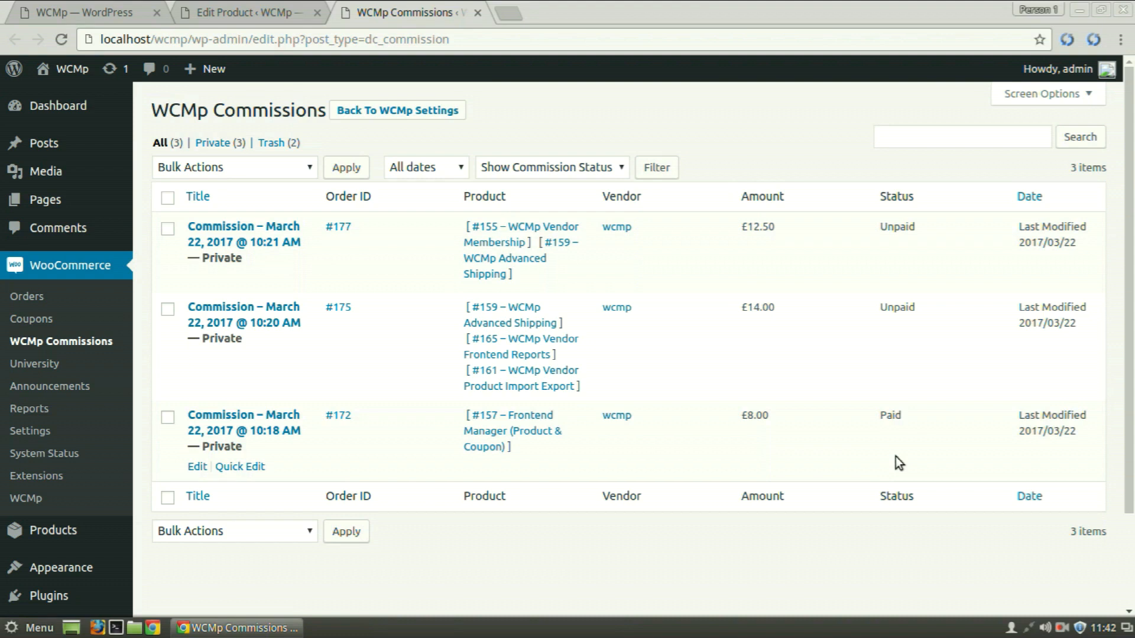
Step: Edit the unpaid March 22, 2017 commission for order #177 (amount 12.5)
left_click(244, 234)
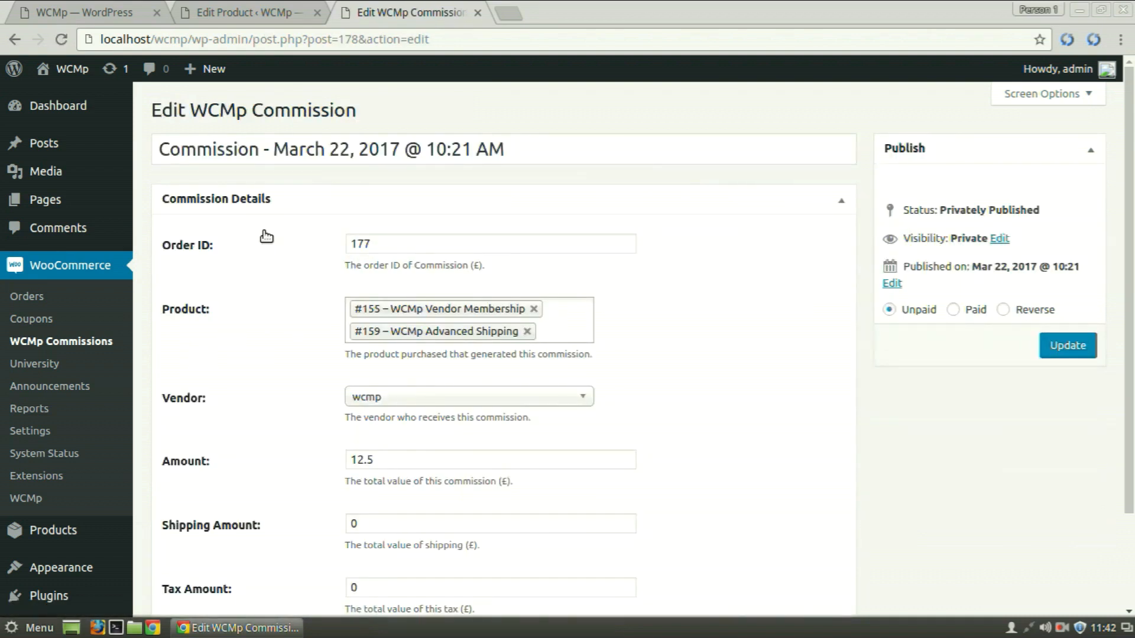
mouse_move(661, 534)
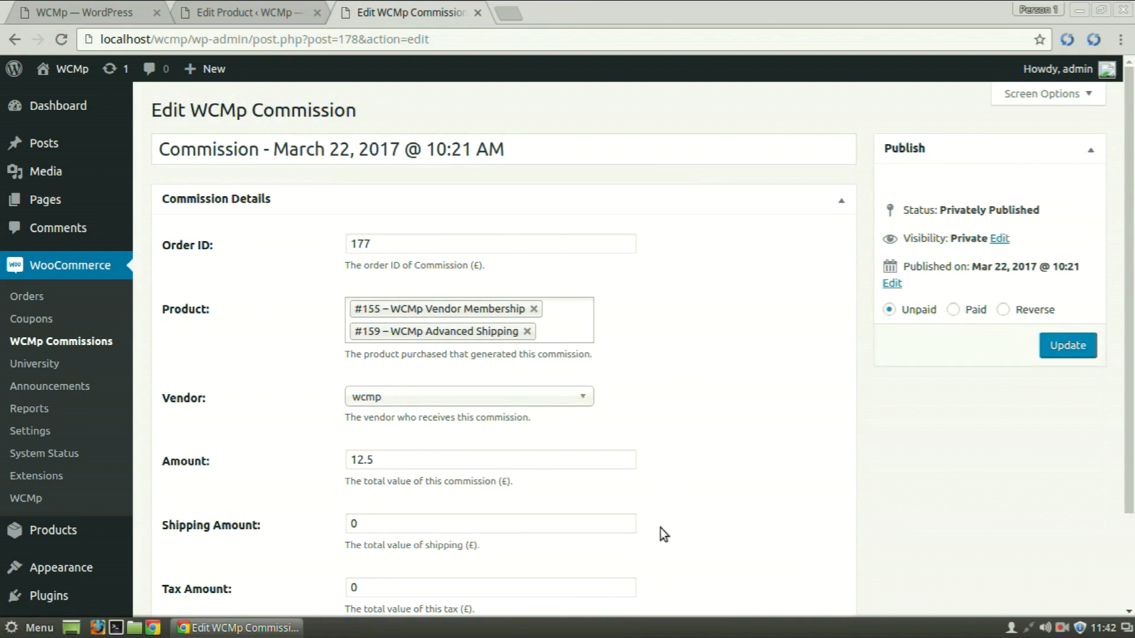
mouse_move(941, 215)
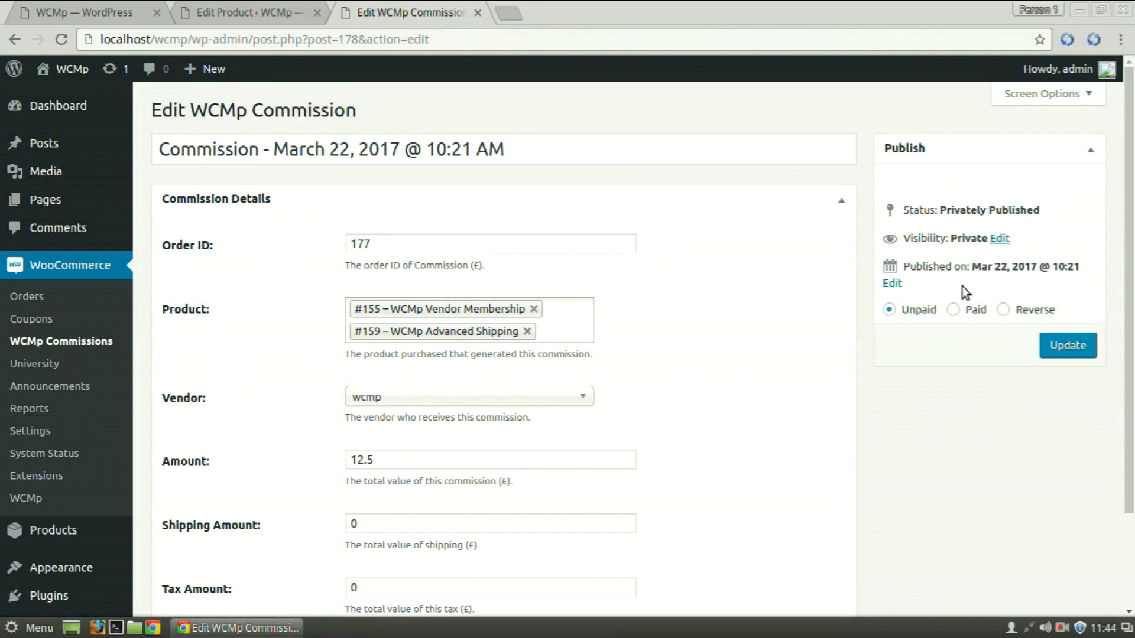
mouse_move(1048, 288)
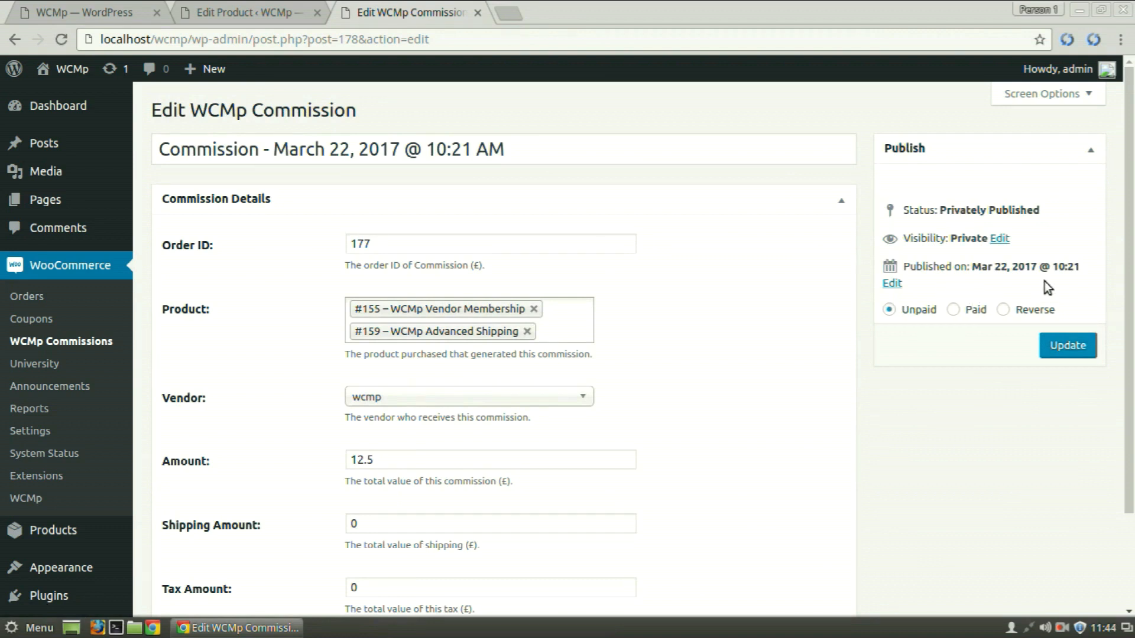